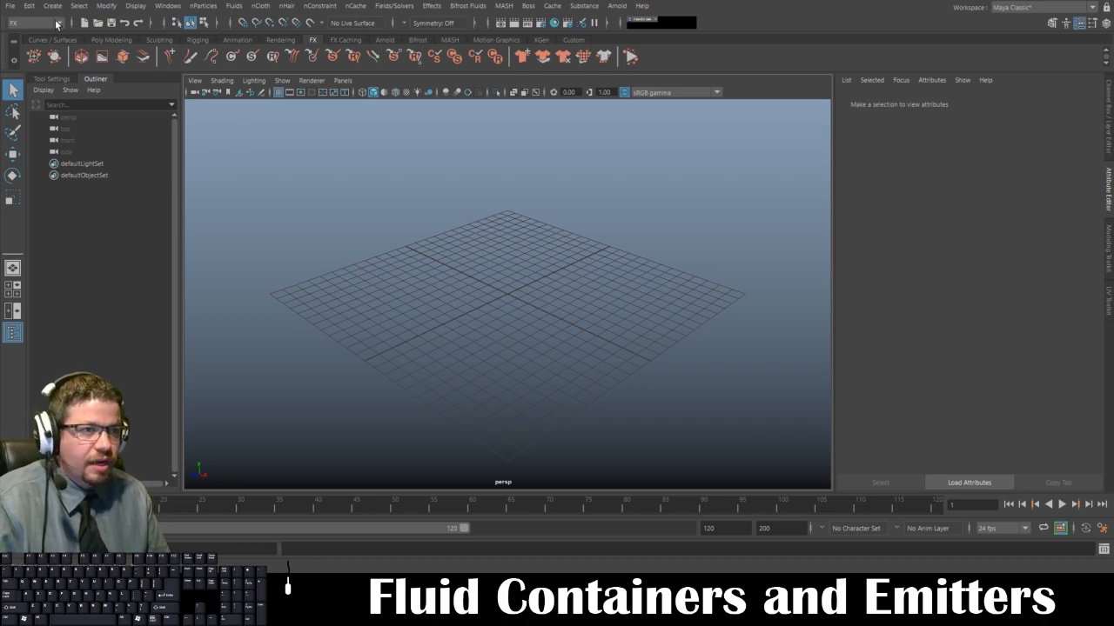
{"action": "mouse_move", "coordinate": [38, 23]}
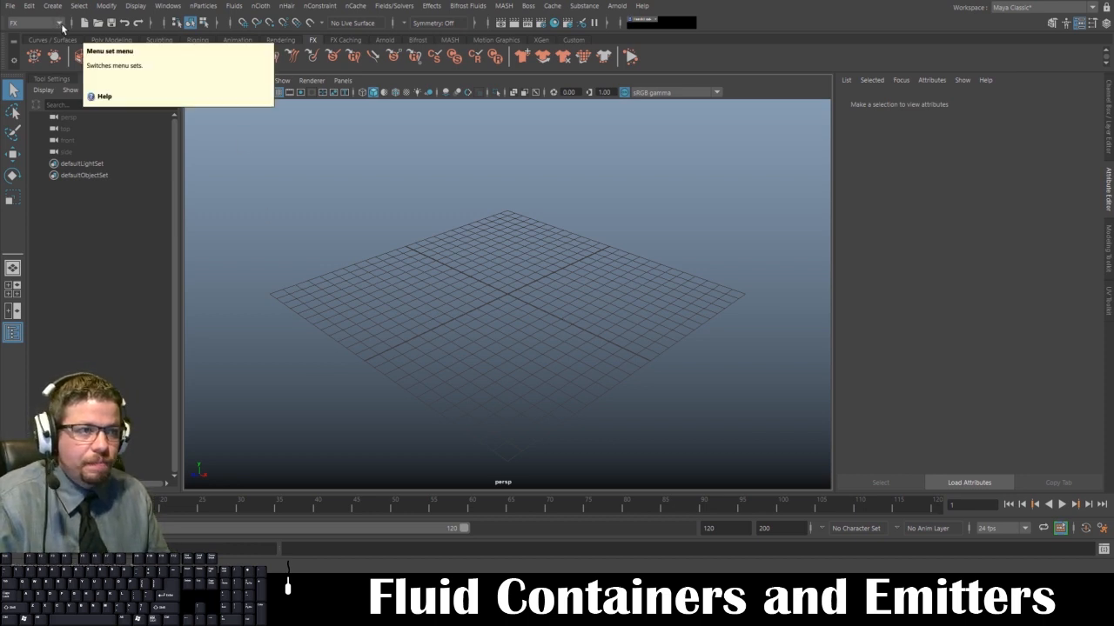
From the FX menu set, create a 3D fluid container with emitter via the Fluids menu
{"action": "left_click", "coordinate": [41, 22]}
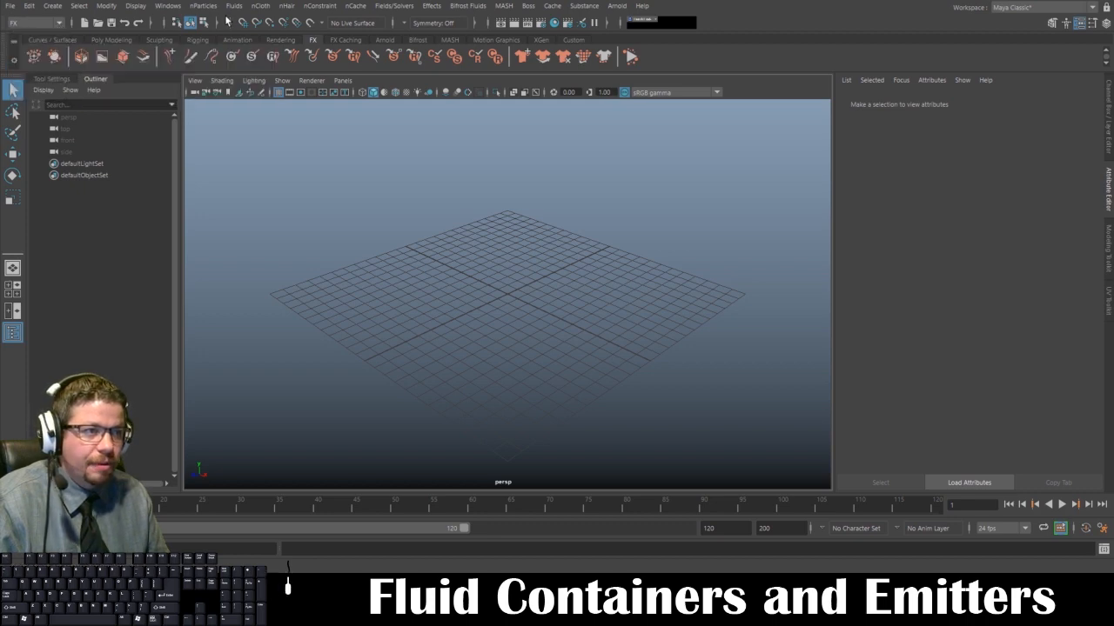
{"action": "left_click", "coordinate": [233, 7]}
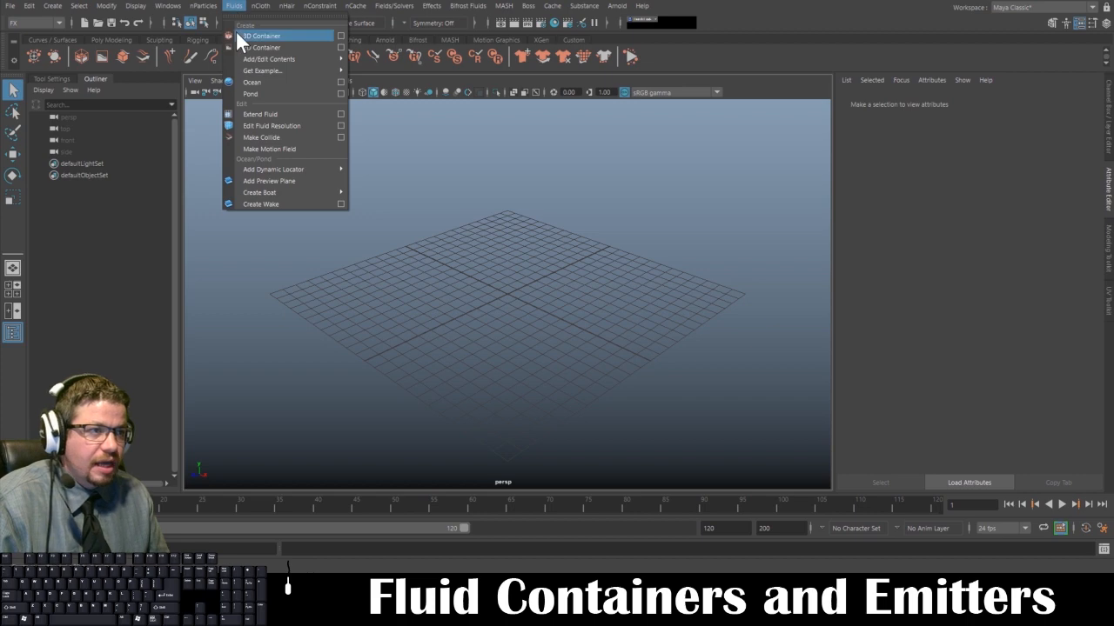
{"action": "left_click", "coordinate": [260, 34]}
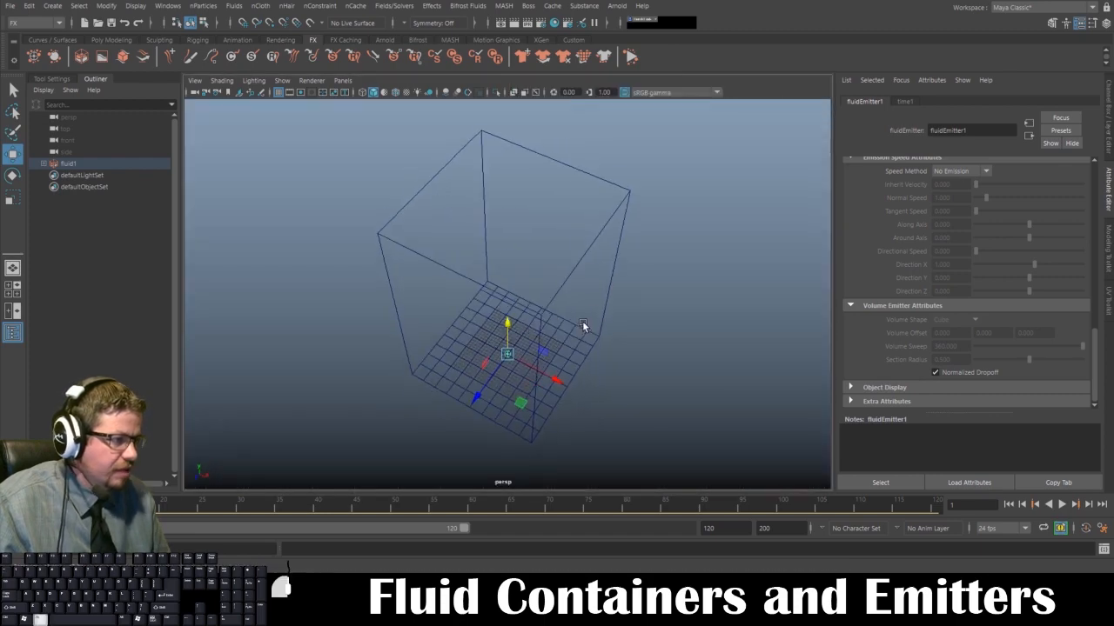
Raise the container's Y size and set Temperature and Fuel content methods to Dynamic Grid
{"action": "left_click", "coordinate": [136, 7]}
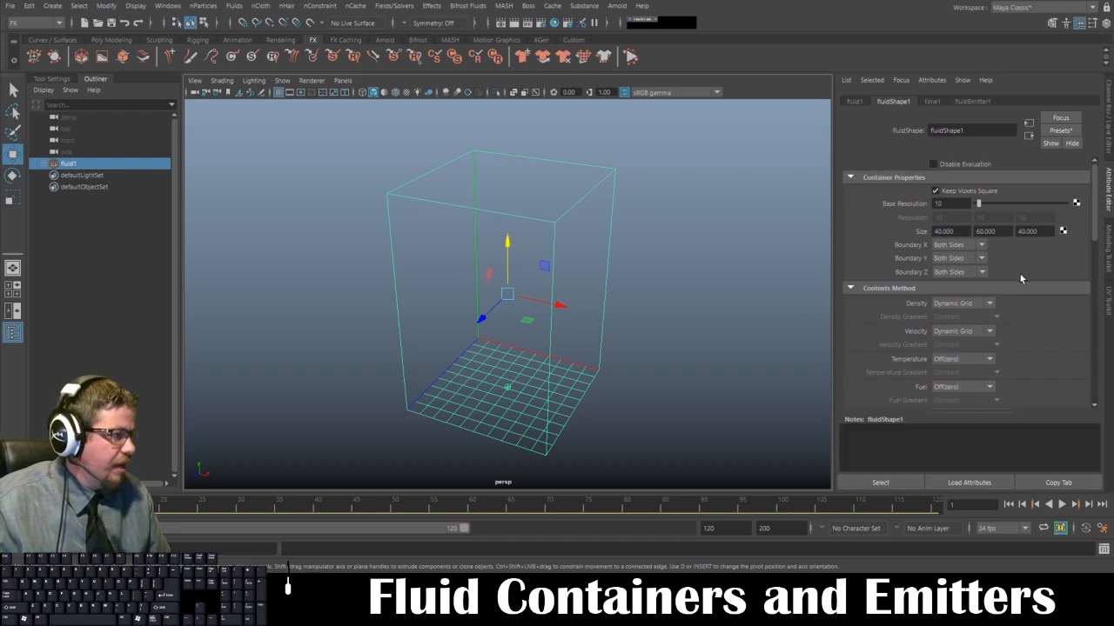
{"action": "mouse_move", "coordinate": [745, 317]}
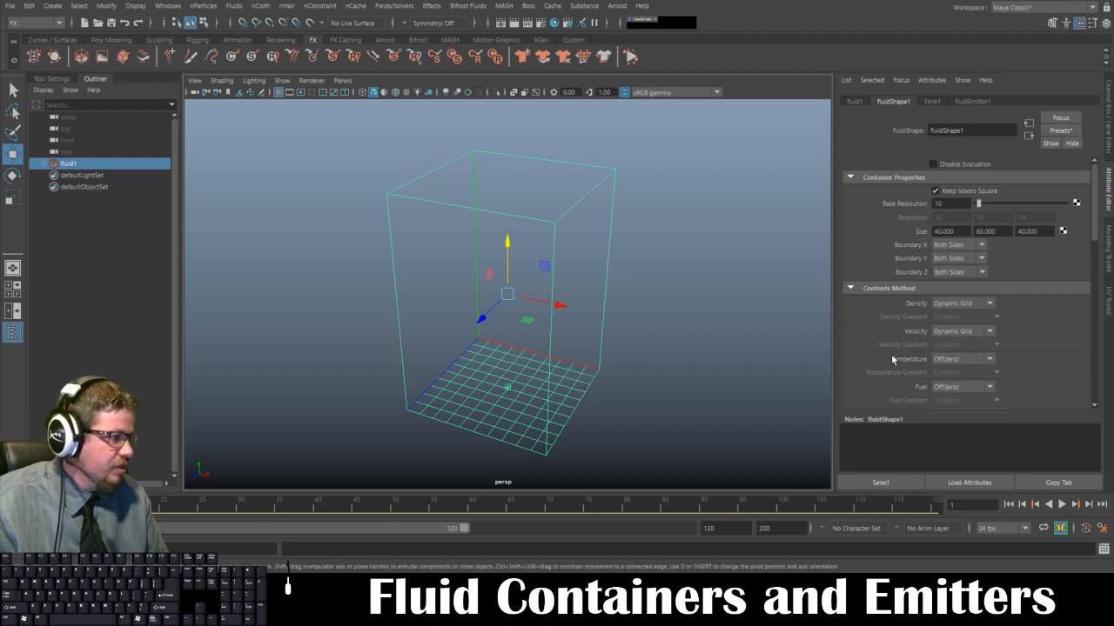
{"action": "left_click", "coordinate": [961, 358]}
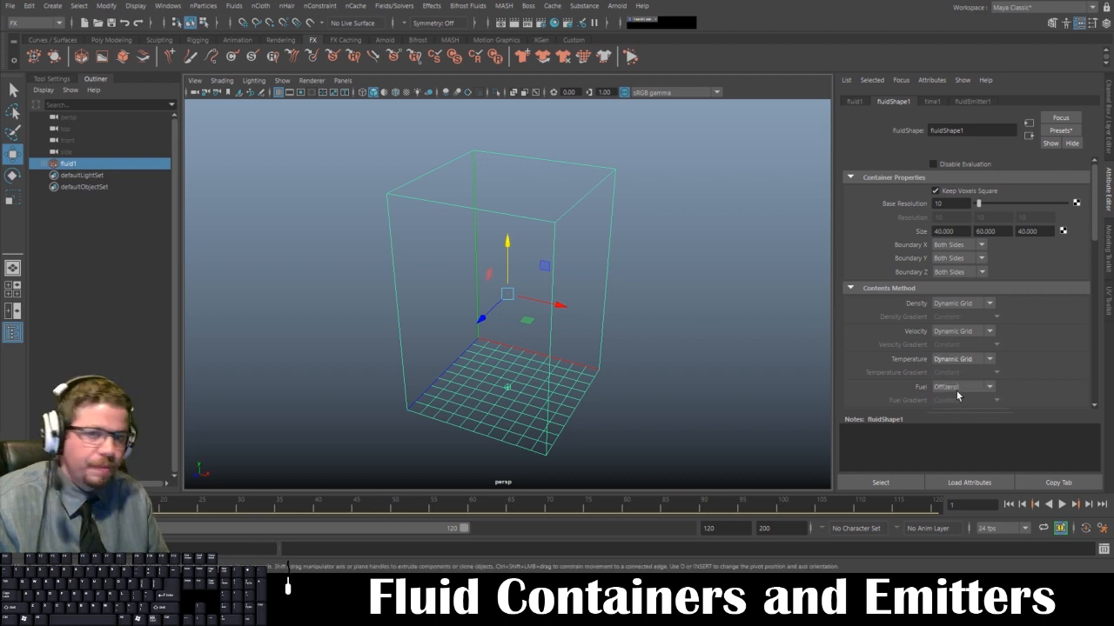
{"action": "left_click", "coordinate": [960, 387]}
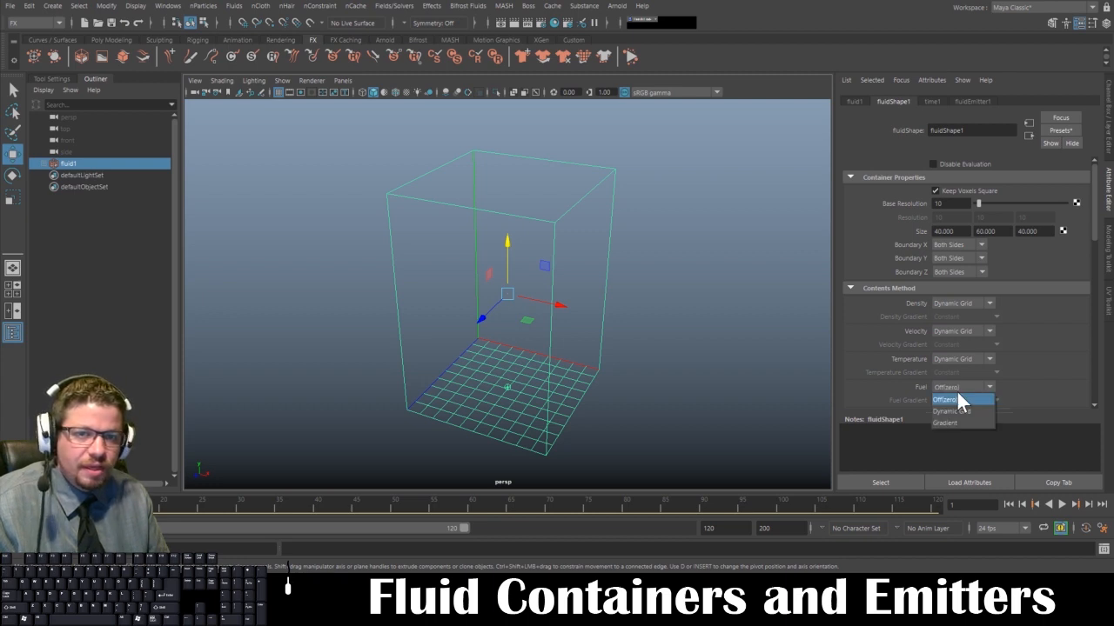
{"action": "left_click", "coordinate": [954, 410]}
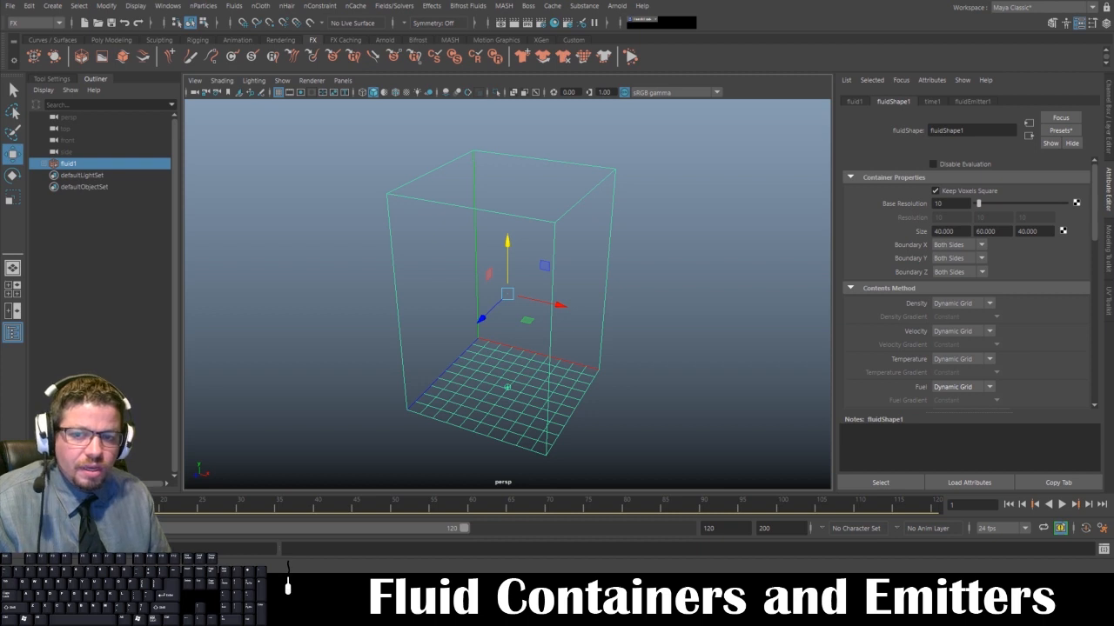
{"action": "scroll", "scroll_direction": "down", "scroll_amount": 3}
{"action": "type", "text": "2.000"}
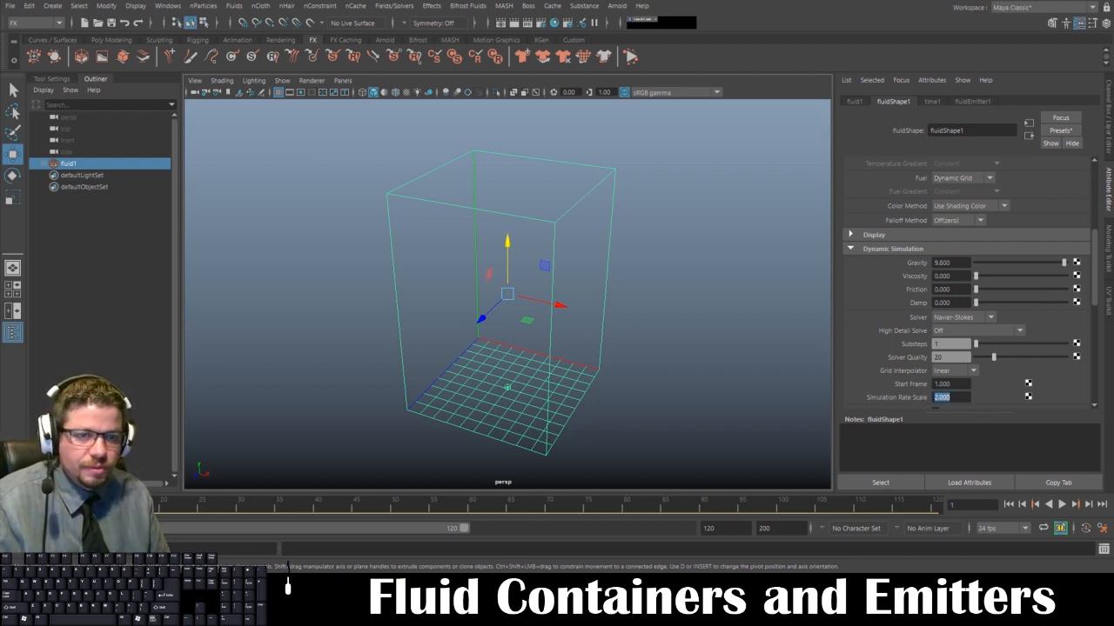
{"action": "scroll", "scroll_direction": "down", "scroll_amount": 3}
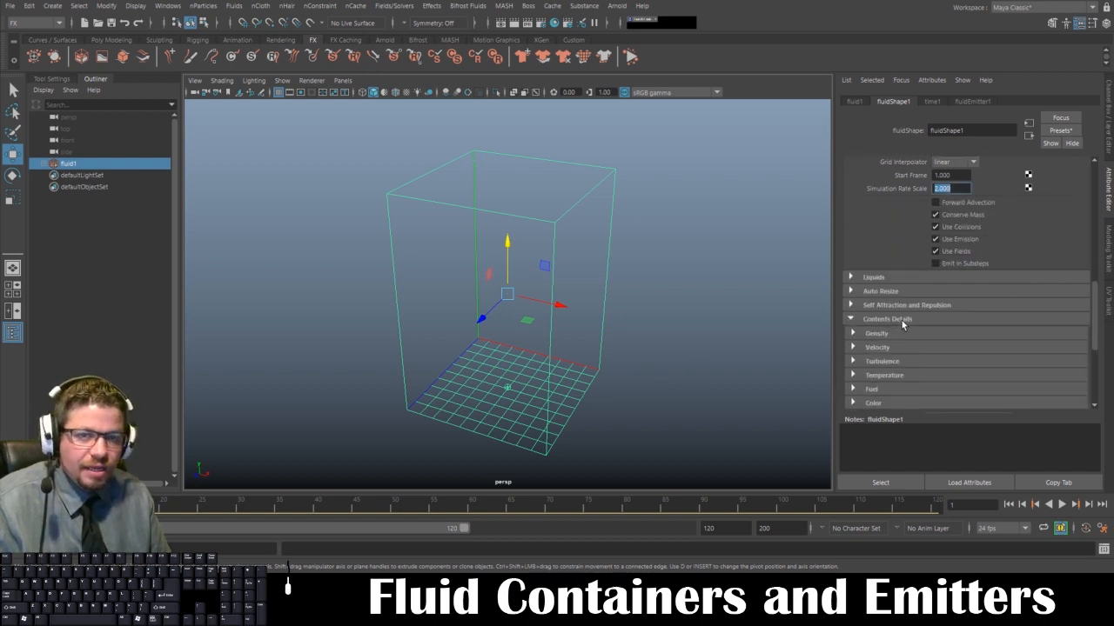
Set density Buoyancy to 4.000 and raise turbulence Strength slightly
{"action": "left_click", "coordinate": [877, 334]}
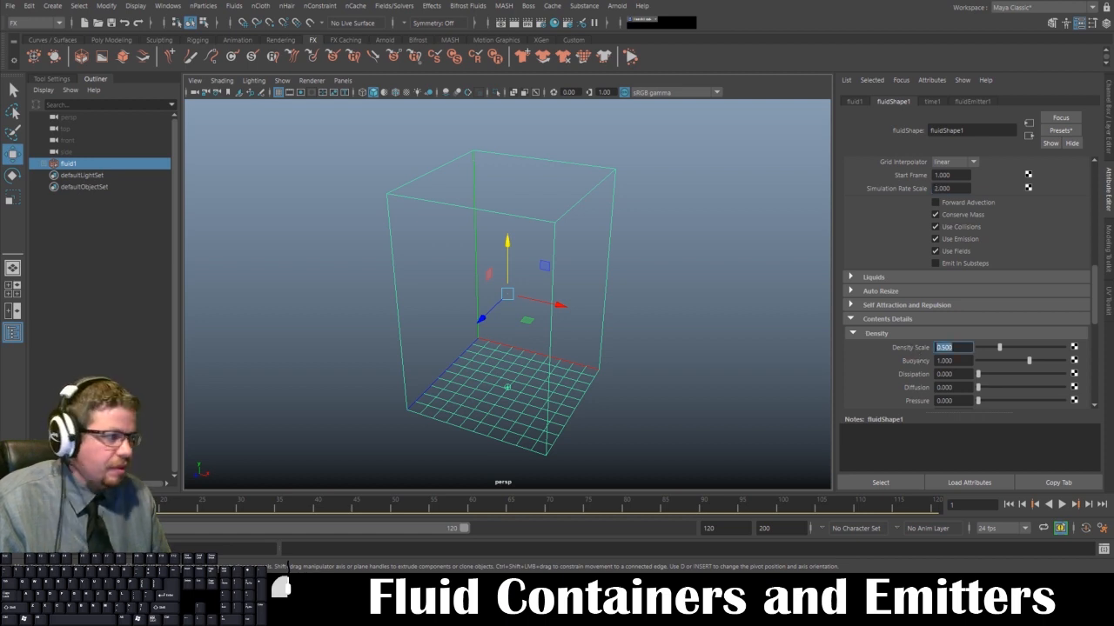
{"action": "type", "text": "4.000"}
{"action": "left_click", "coordinate": [953, 361]}
{"action": "type", "text": "6.000"}
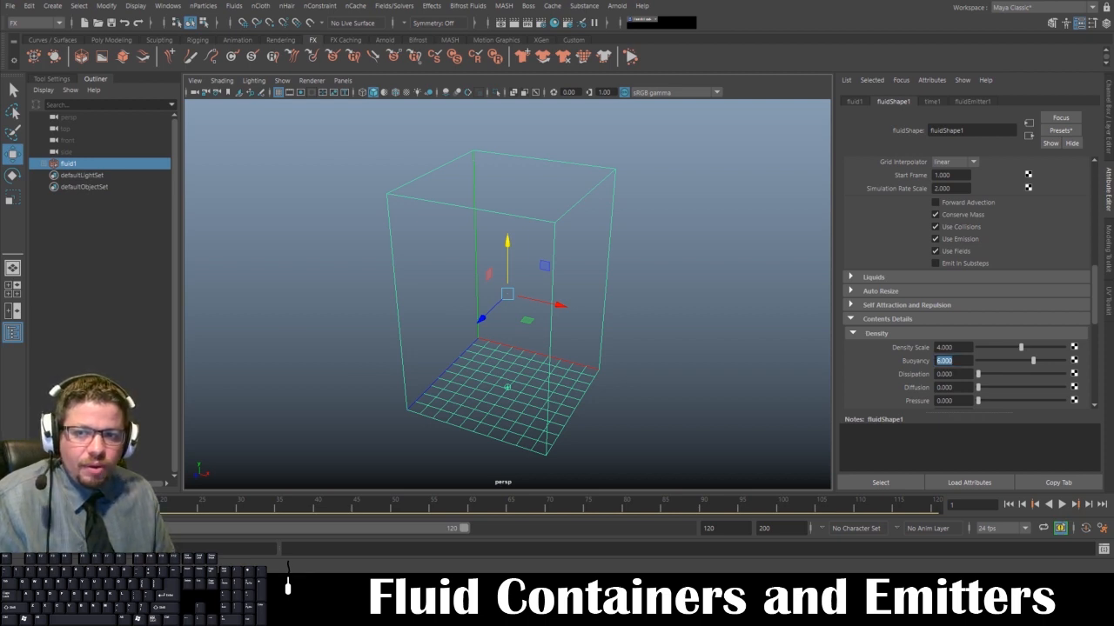
{"action": "scroll", "scroll_direction": "down", "scroll_amount": 3}
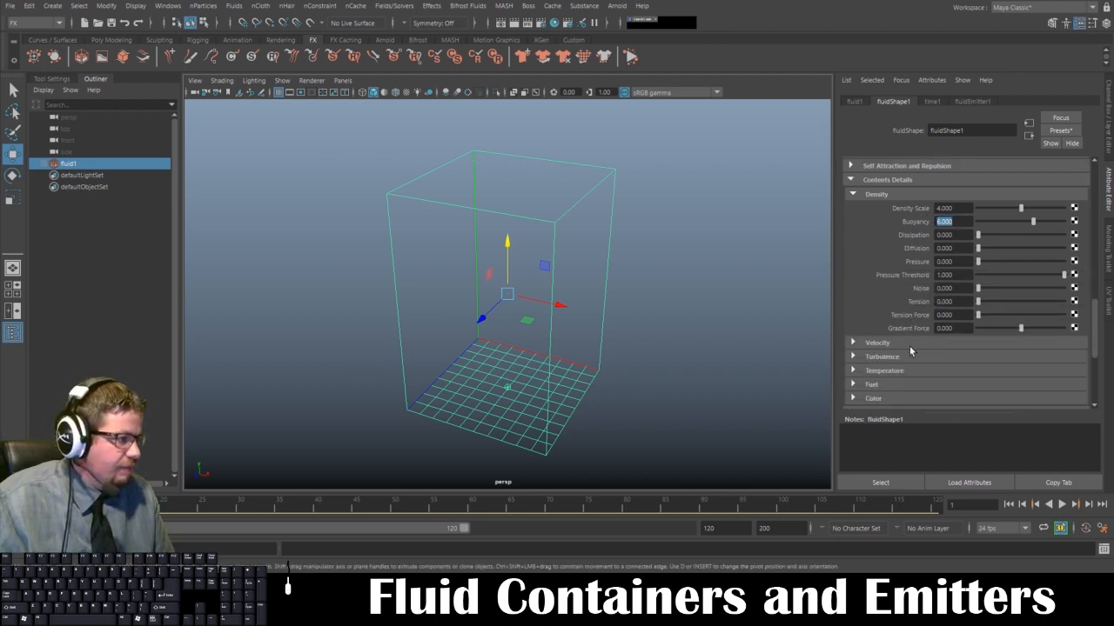
{"action": "mouse_move", "coordinate": [896, 348]}
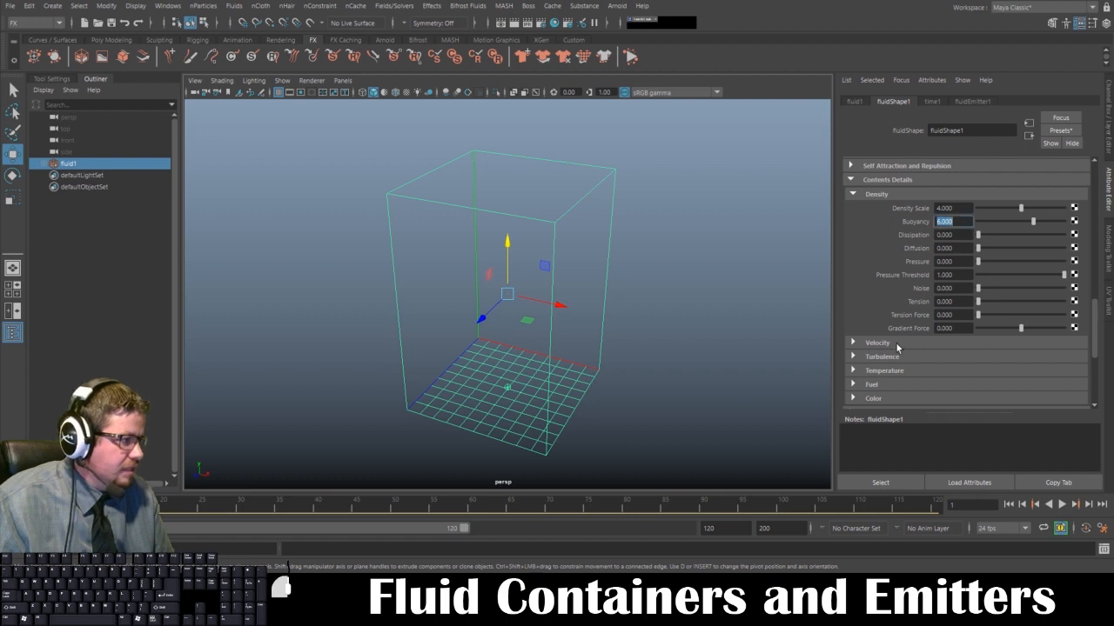
{"action": "left_click", "coordinate": [877, 341]}
{"action": "type", "text": "5.000"}
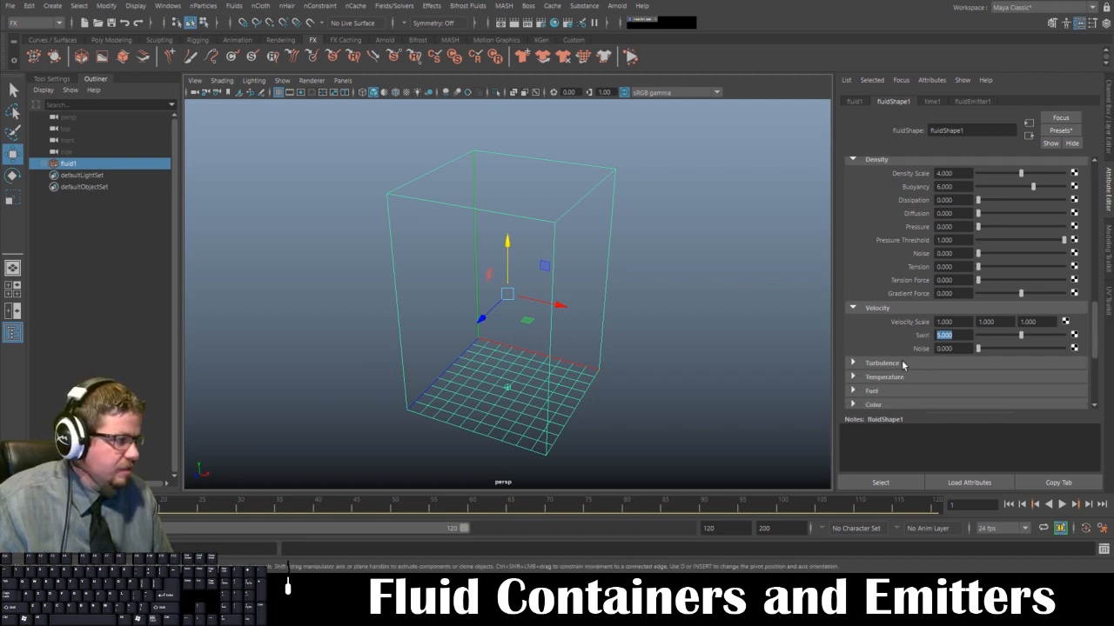
{"action": "left_click", "coordinate": [881, 364]}
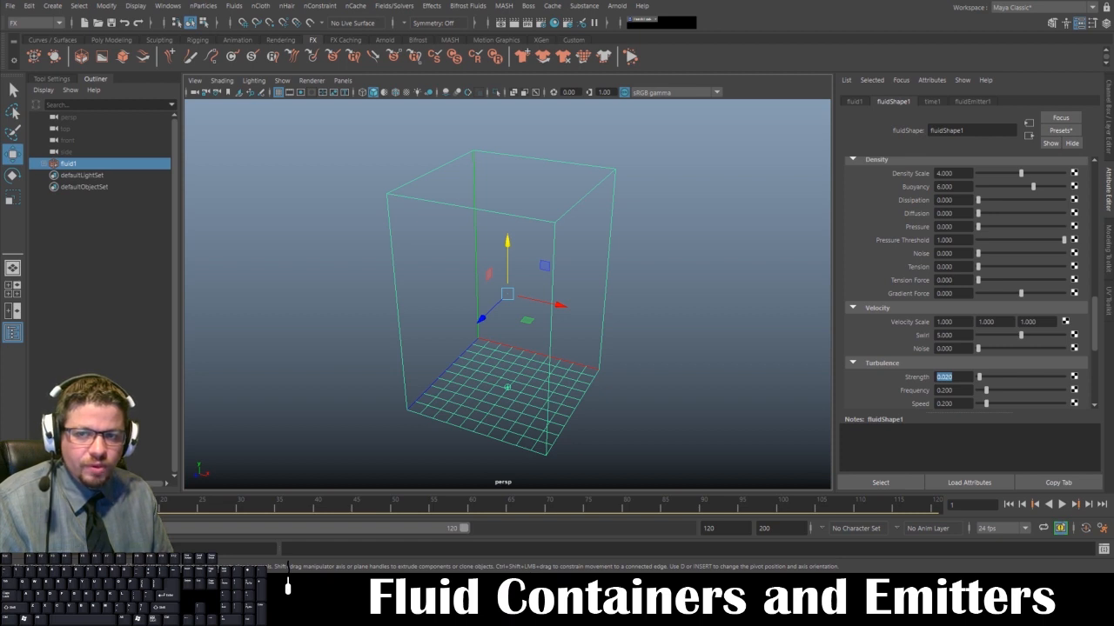
Set the Fuel Scale to 10 in the fuel contents details
{"action": "scroll", "scroll_direction": "down", "scroll_amount": 3}
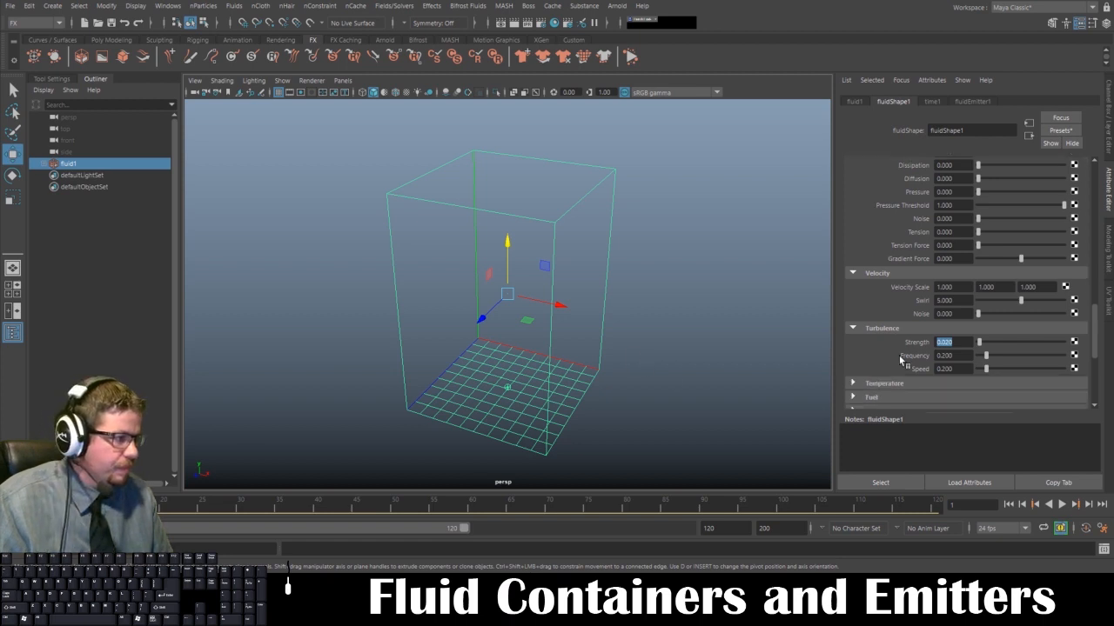
{"action": "scroll", "scroll_direction": "down", "scroll_amount": 3}
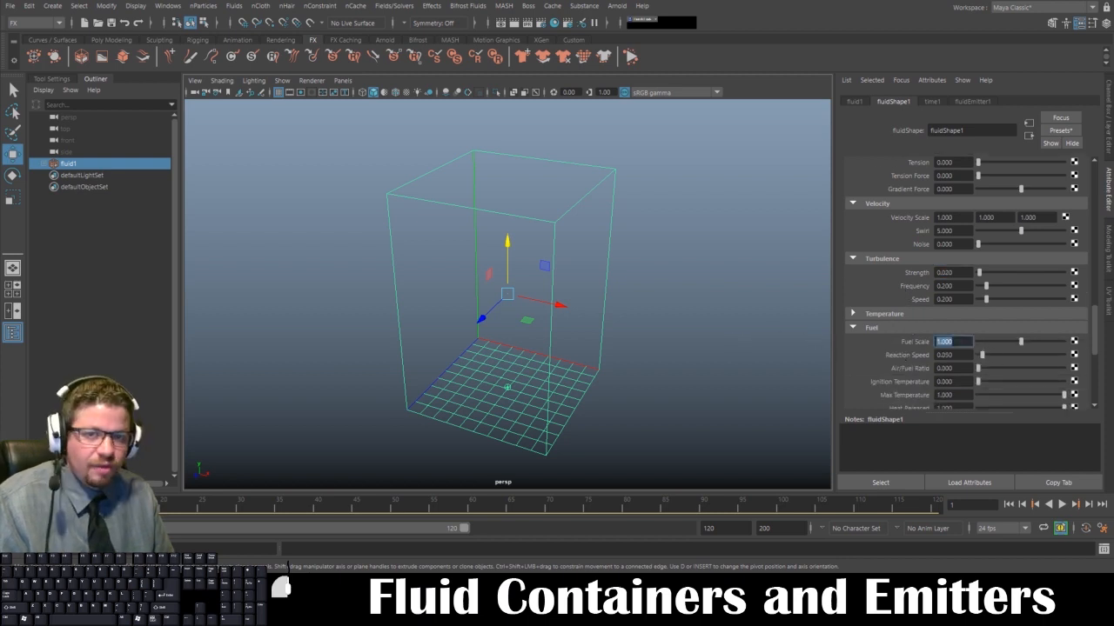
{"action": "type", "text": "10"}
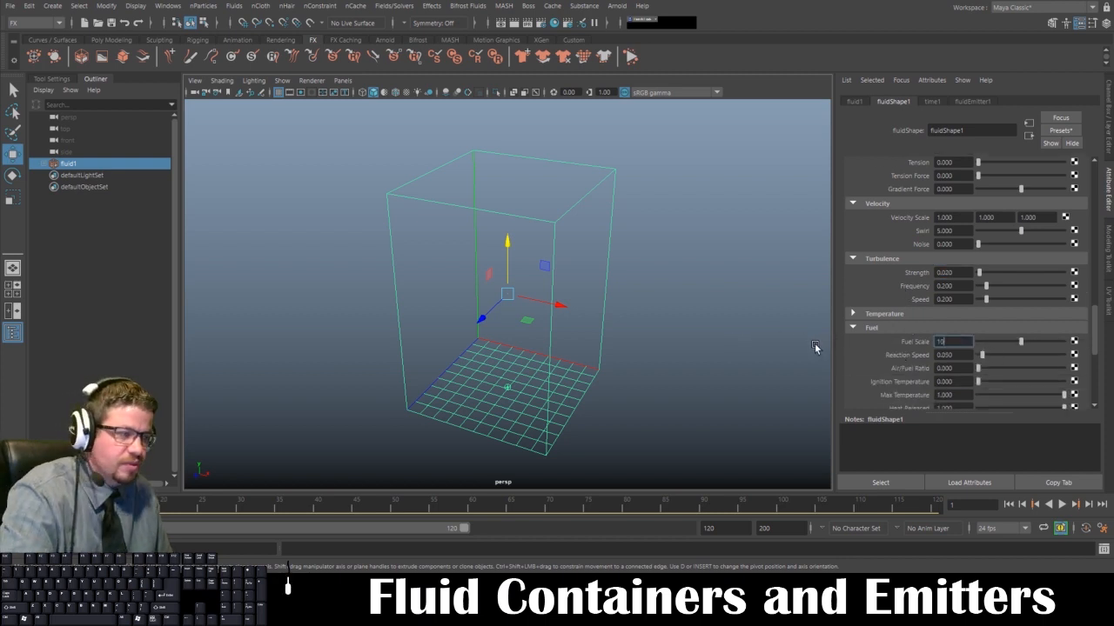
{"action": "left_click", "coordinate": [949, 341]}
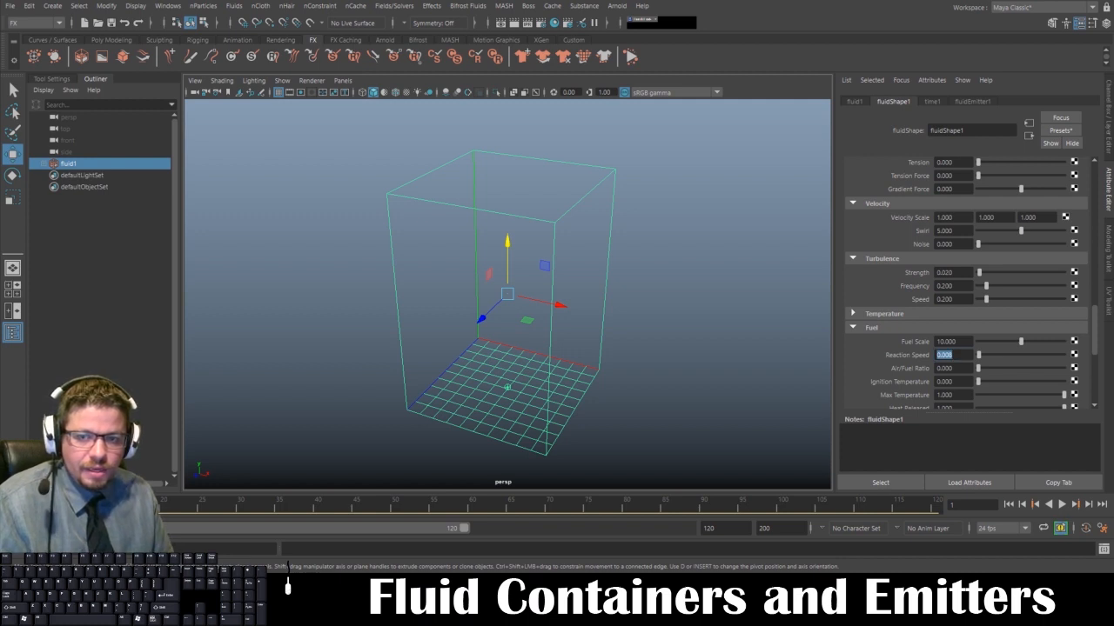
{"action": "mouse_move", "coordinate": [905, 346]}
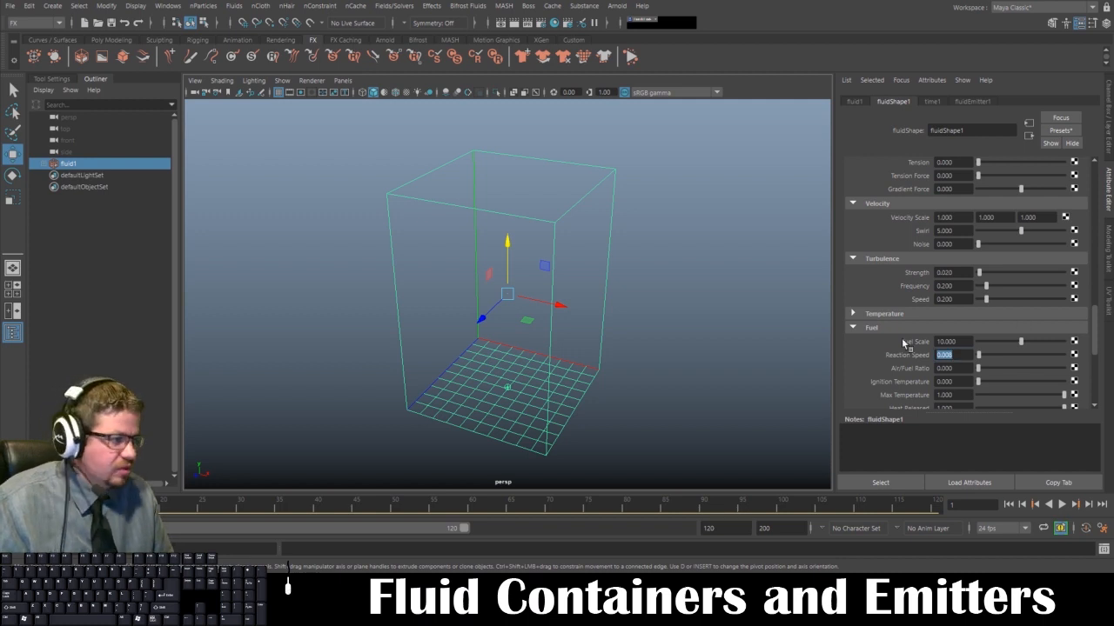
Scroll to the Shading > Color section to reach the fluid's colour ramp
{"action": "scroll", "scroll_direction": "down", "scroll_amount": 3}
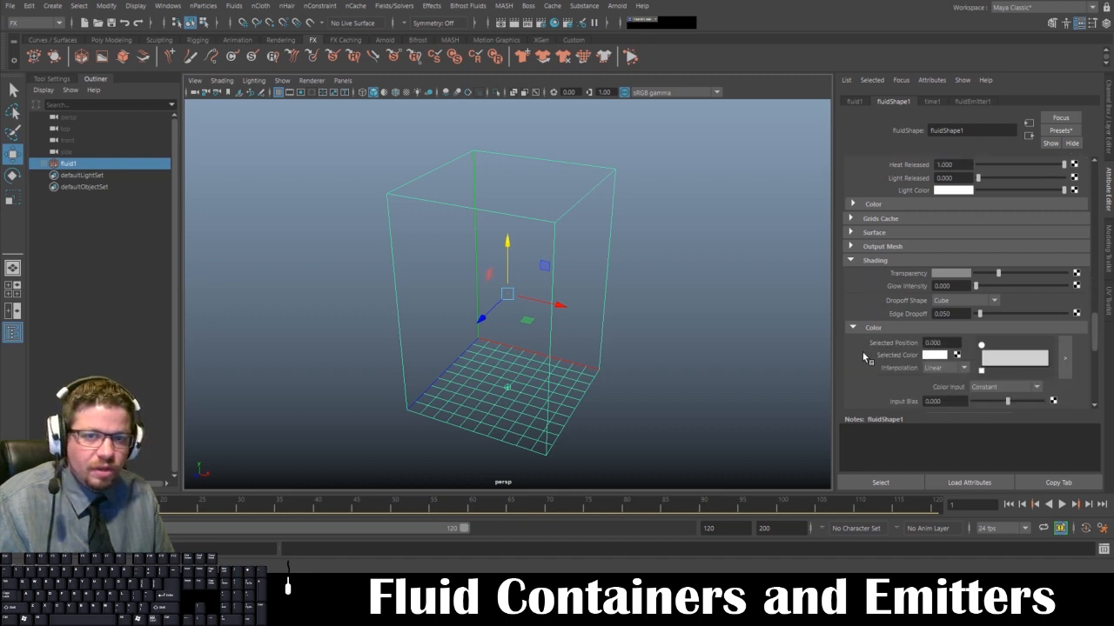
{"action": "mouse_move", "coordinate": [943, 329]}
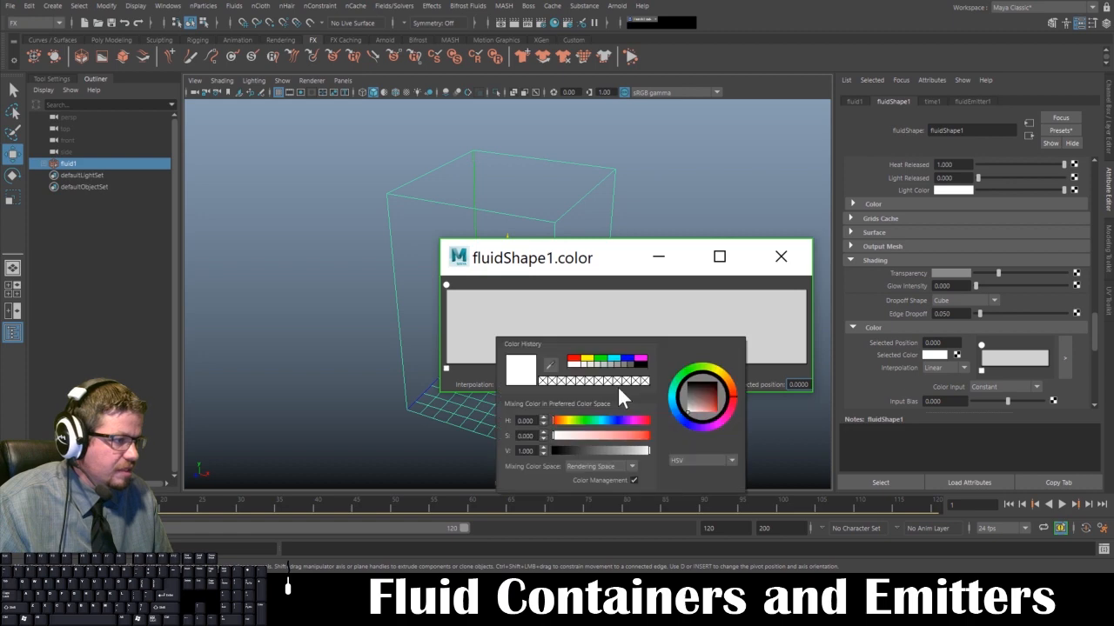
{"action": "mouse_move", "coordinate": [612, 374]}
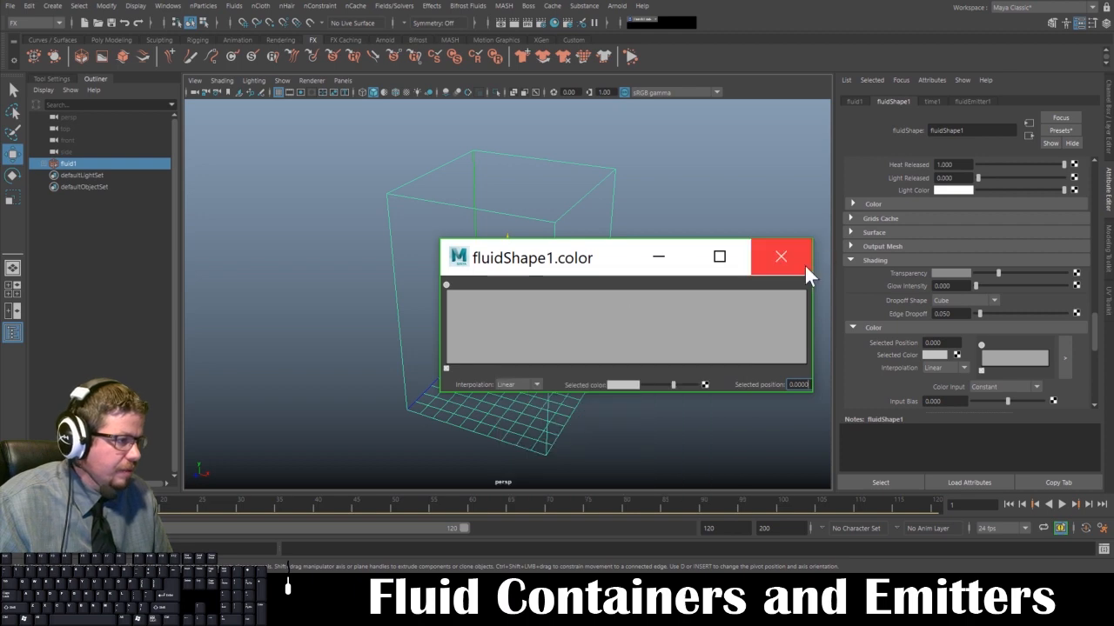
Make the fluidShape1.color ramp run black to white and close its editor window
{"action": "left_click", "coordinate": [779, 256]}
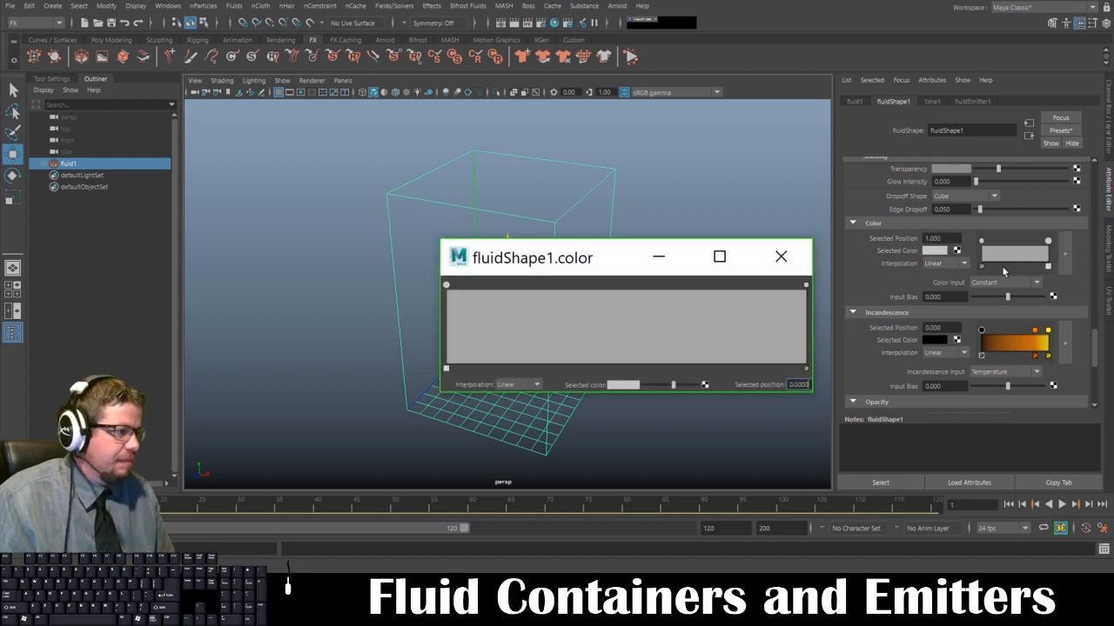
{"action": "left_click", "coordinate": [623, 384]}
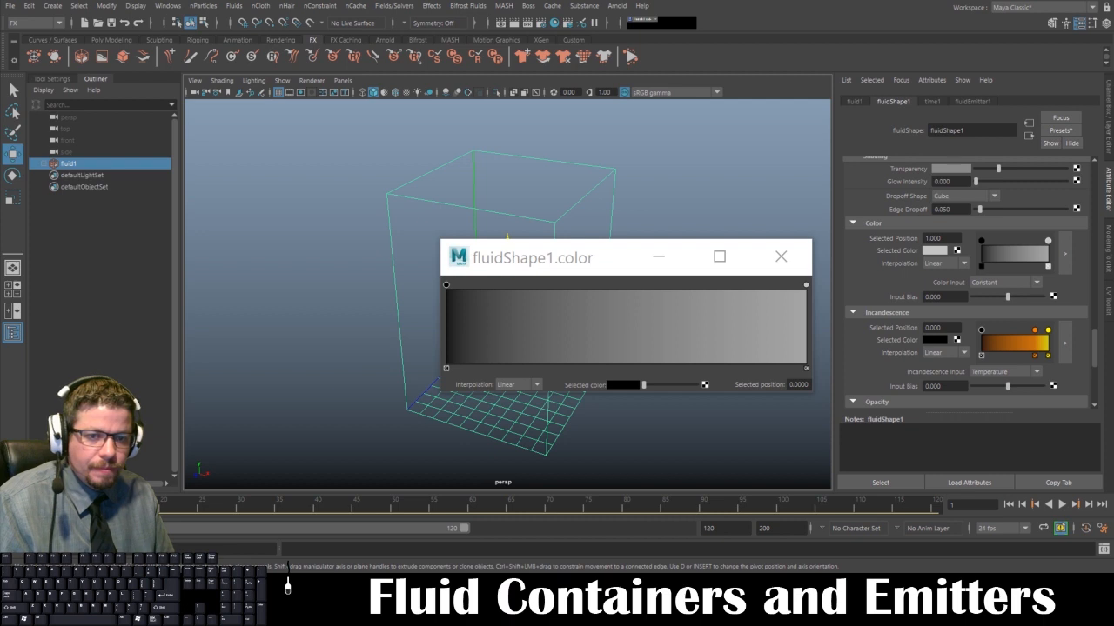
{"action": "mouse_move", "coordinate": [426, 278]}
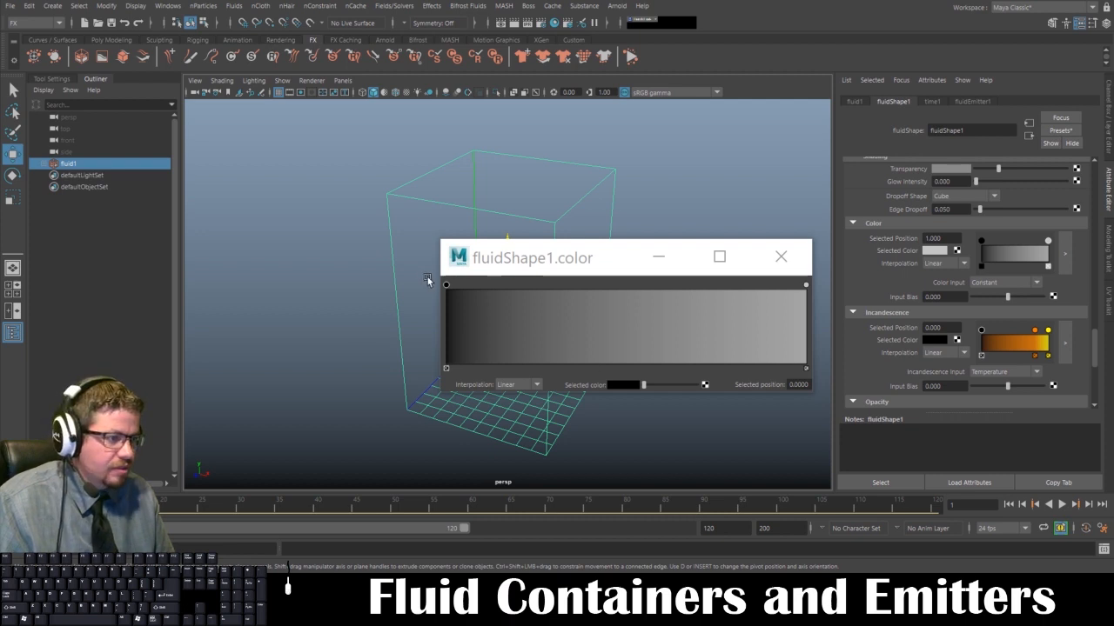
{"action": "left_click", "coordinate": [511, 287]}
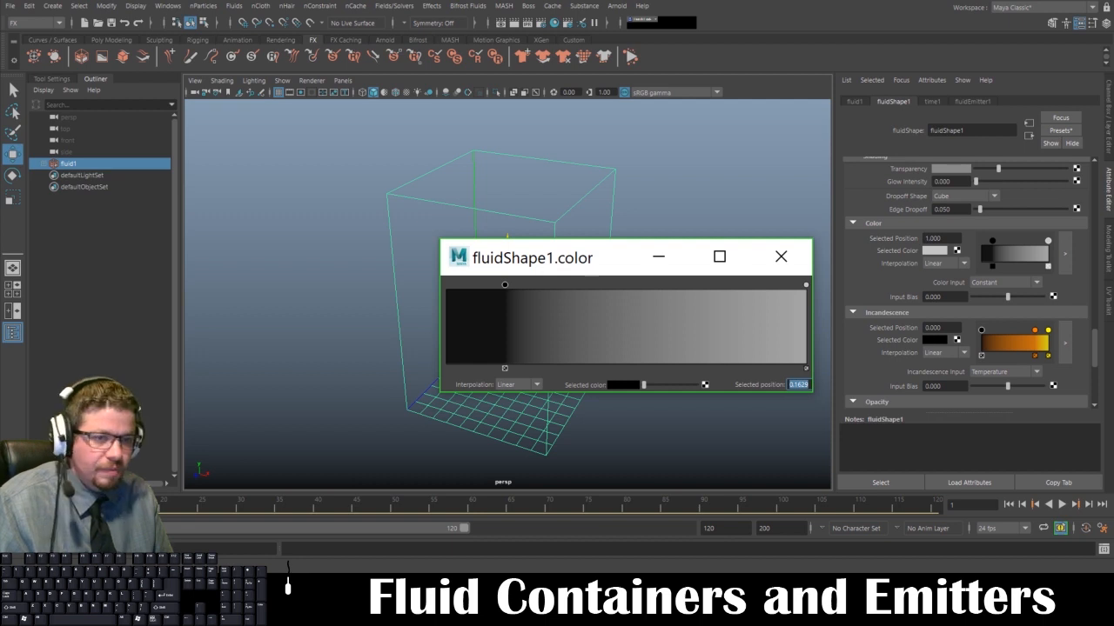
{"action": "left_click", "coordinate": [780, 258]}
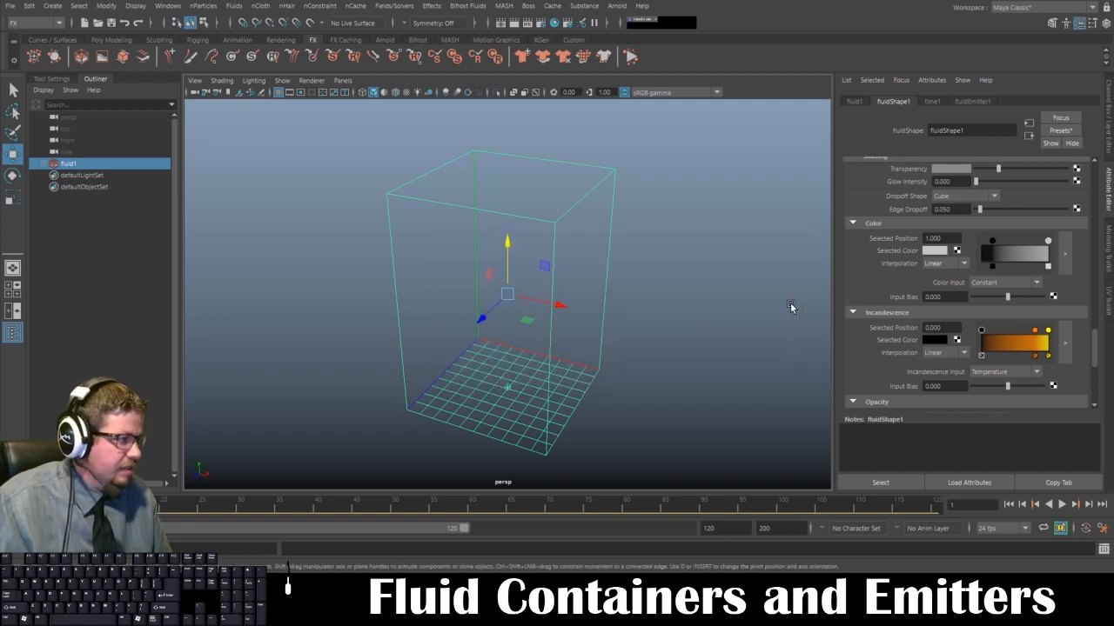
{"action": "mouse_move", "coordinate": [853, 276]}
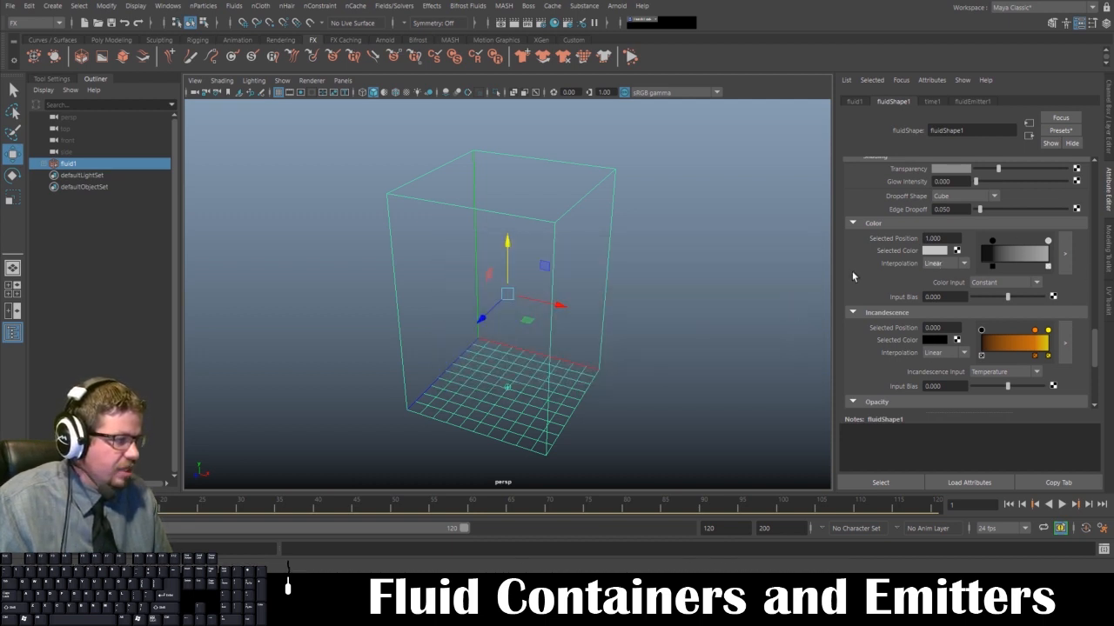
Change the Incandescence ramp from orange to a black-to-white gradient in the large editor
{"action": "scroll", "scroll_direction": "down", "scroll_amount": 3}
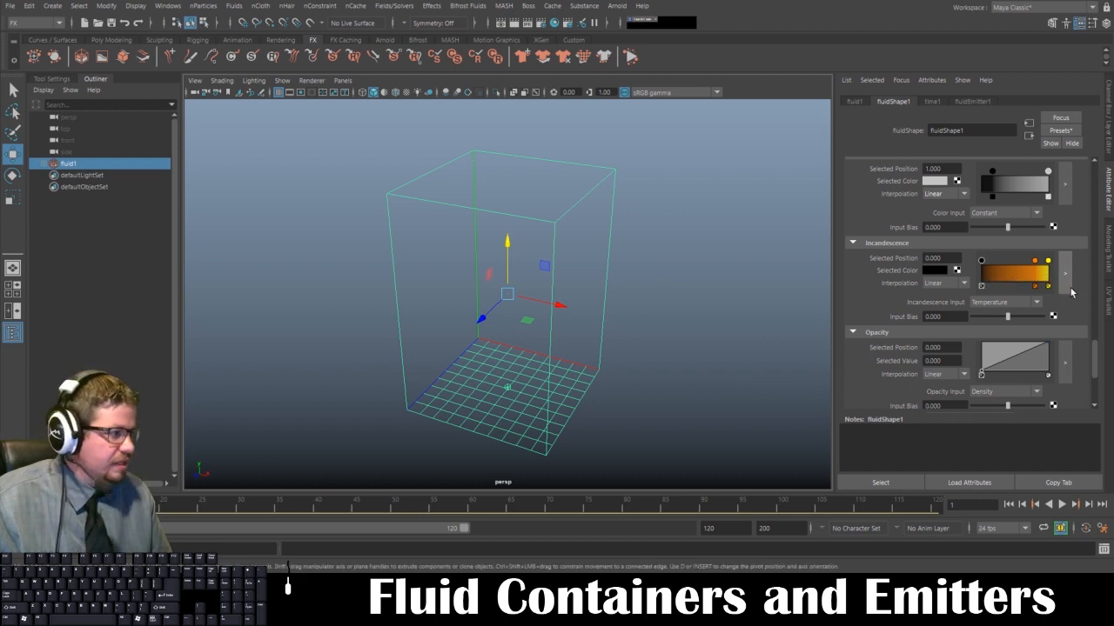
{"action": "left_click", "coordinate": [1065, 275]}
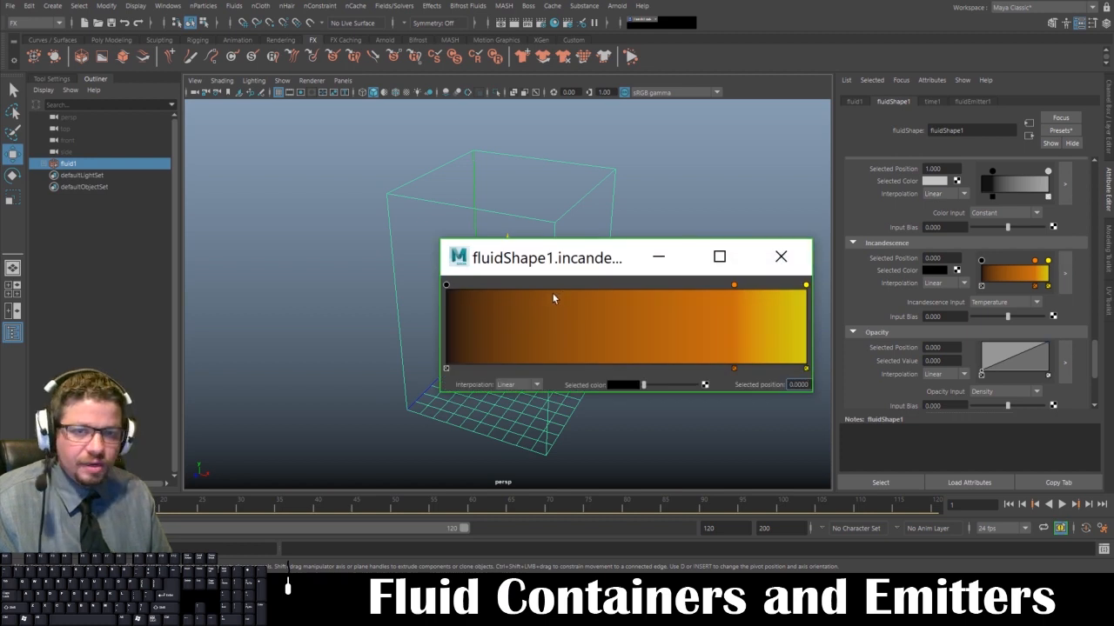
{"action": "mouse_move", "coordinate": [468, 287]}
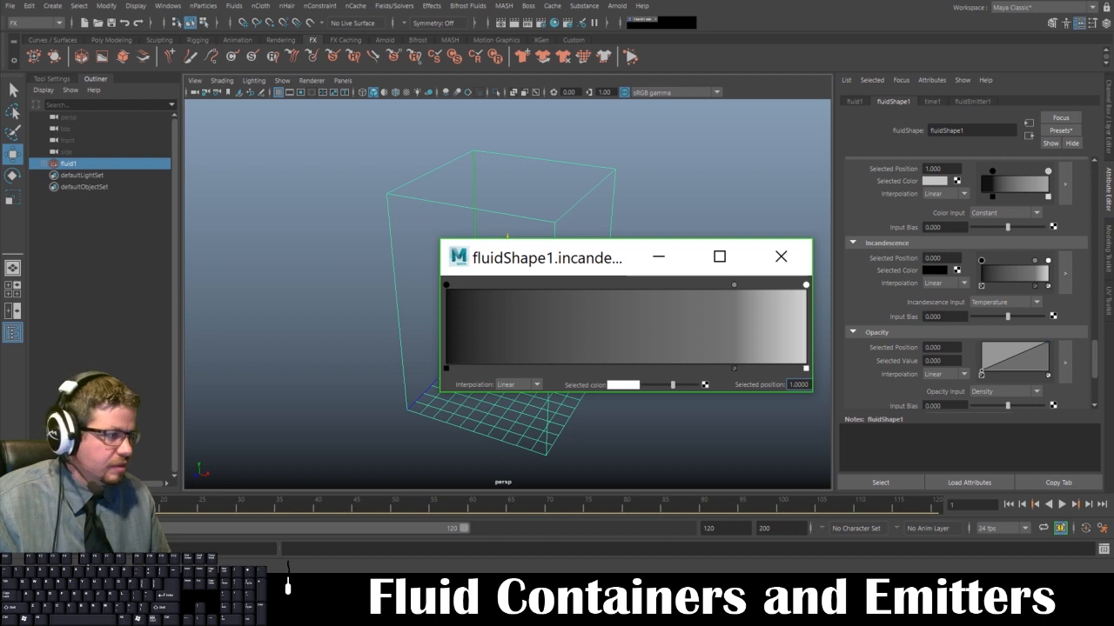
{"action": "left_click", "coordinate": [779, 258]}
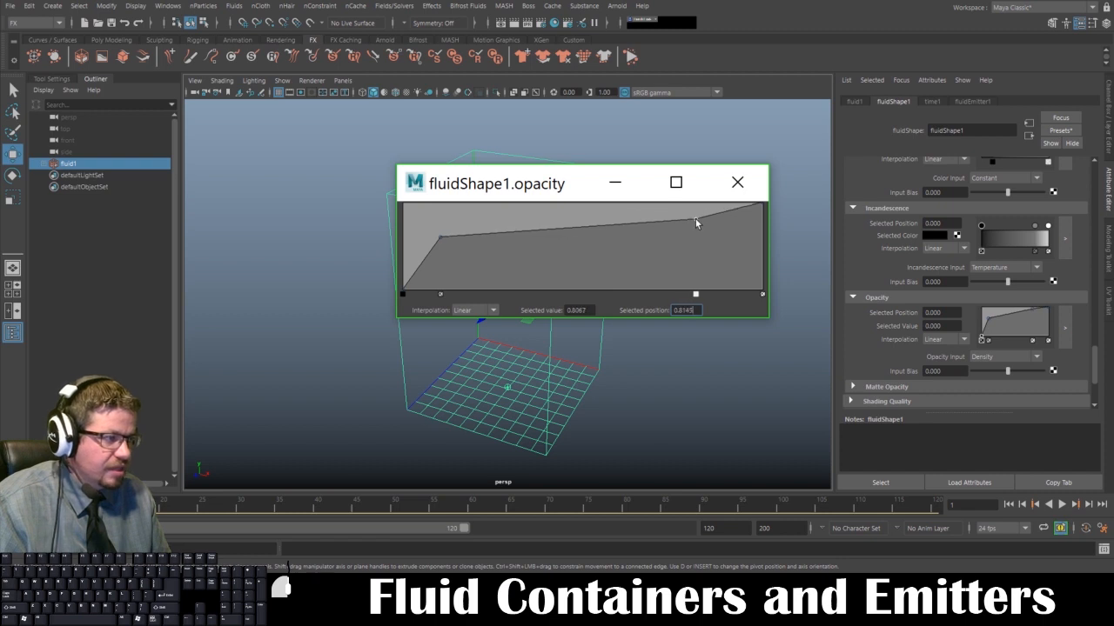
Drag the Opacity ramp points into a trapezoid plateau shape and close the editor
{"action": "left_click_drag", "start_coordinate": [696, 223], "coordinate": [762, 292]}
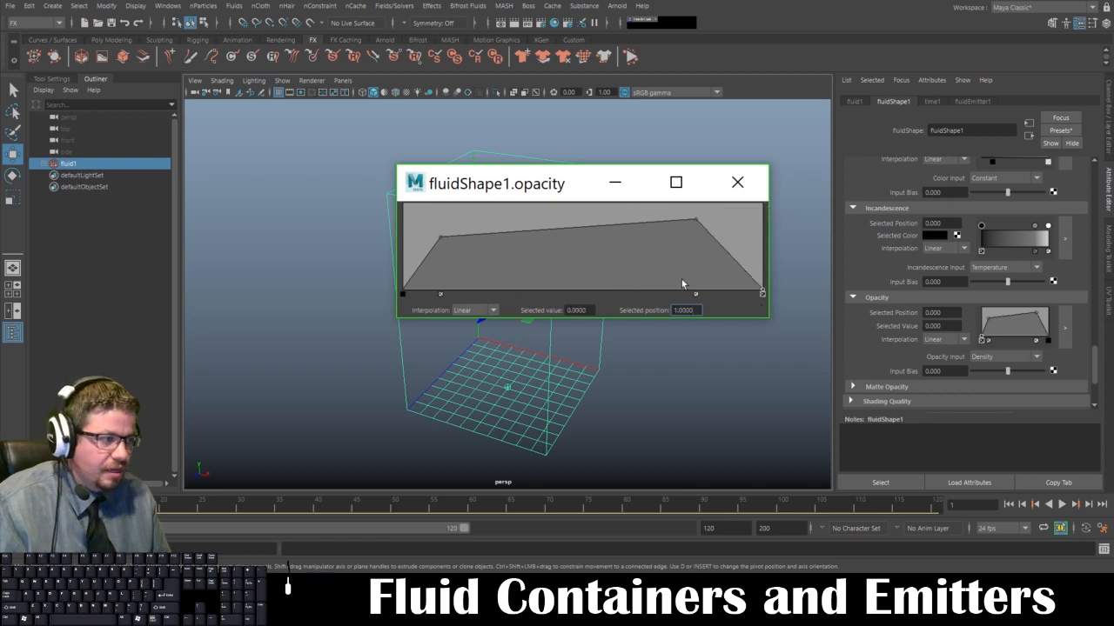
{"action": "mouse_move", "coordinate": [598, 293]}
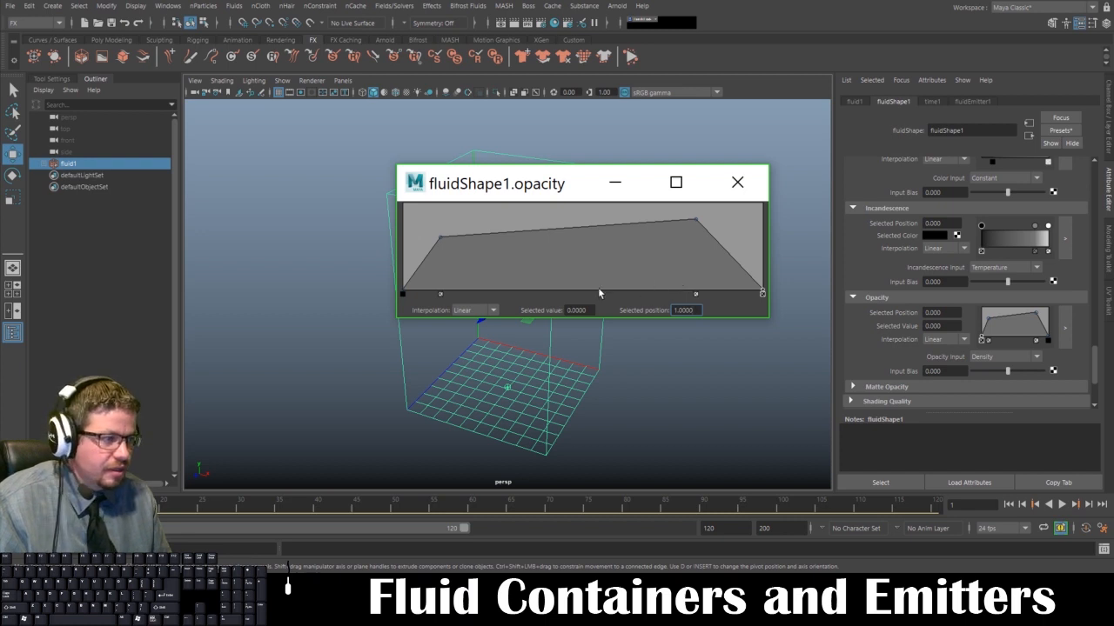
{"action": "left_click", "coordinate": [738, 183]}
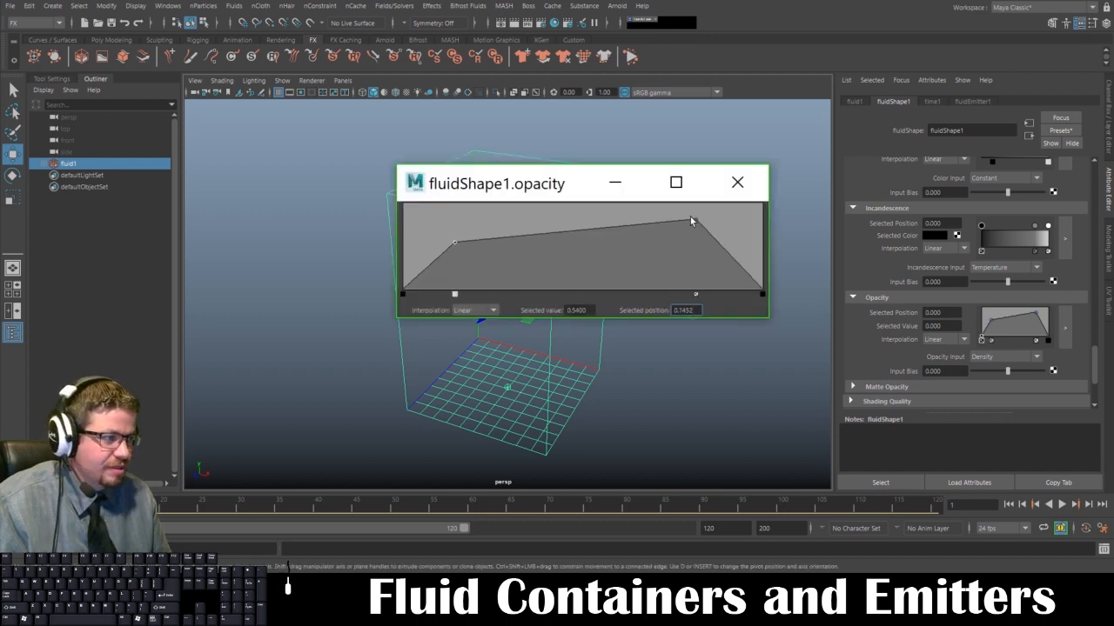
{"action": "left_click", "coordinate": [738, 182]}
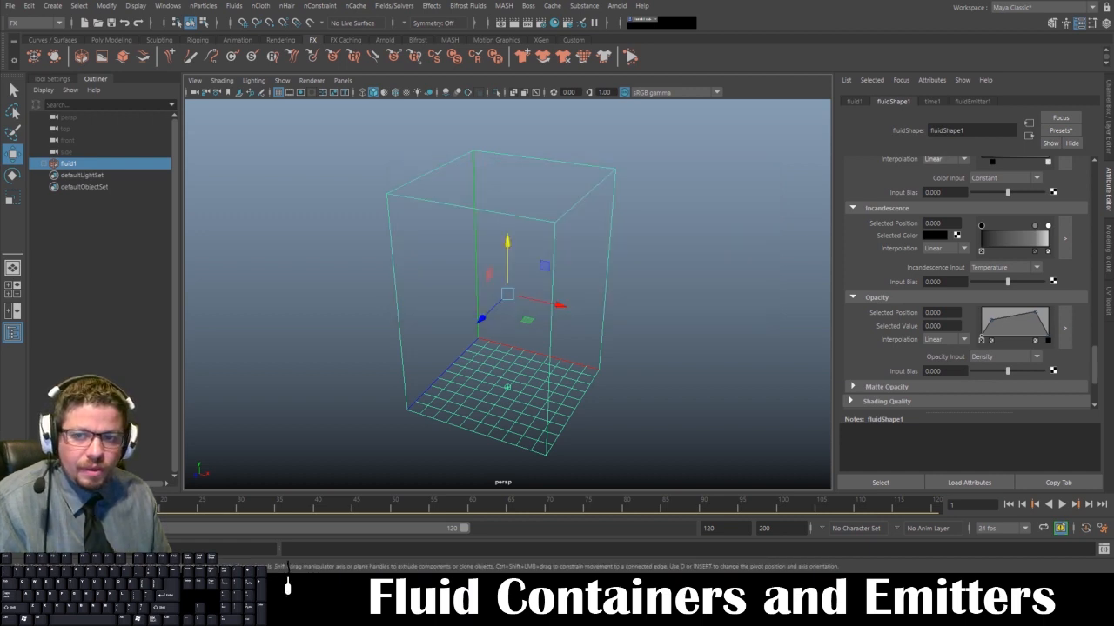
{"action": "mouse_move", "coordinate": [299, 387]}
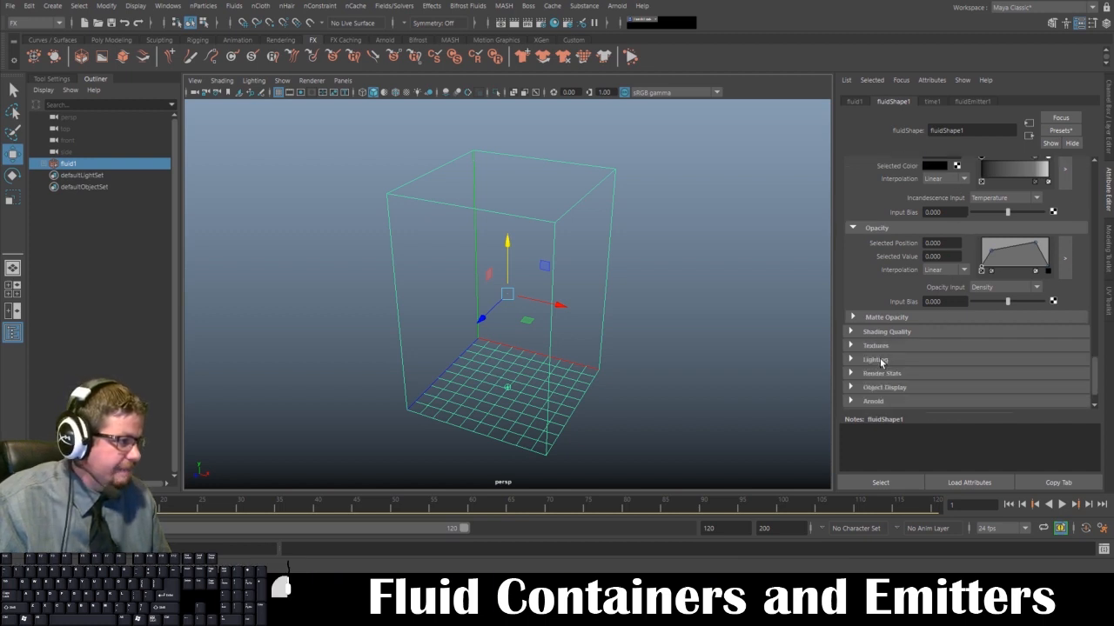
Expand the Lighting section, then select fluidEmitter1 to show its emitter attributes
{"action": "left_click", "coordinate": [874, 358]}
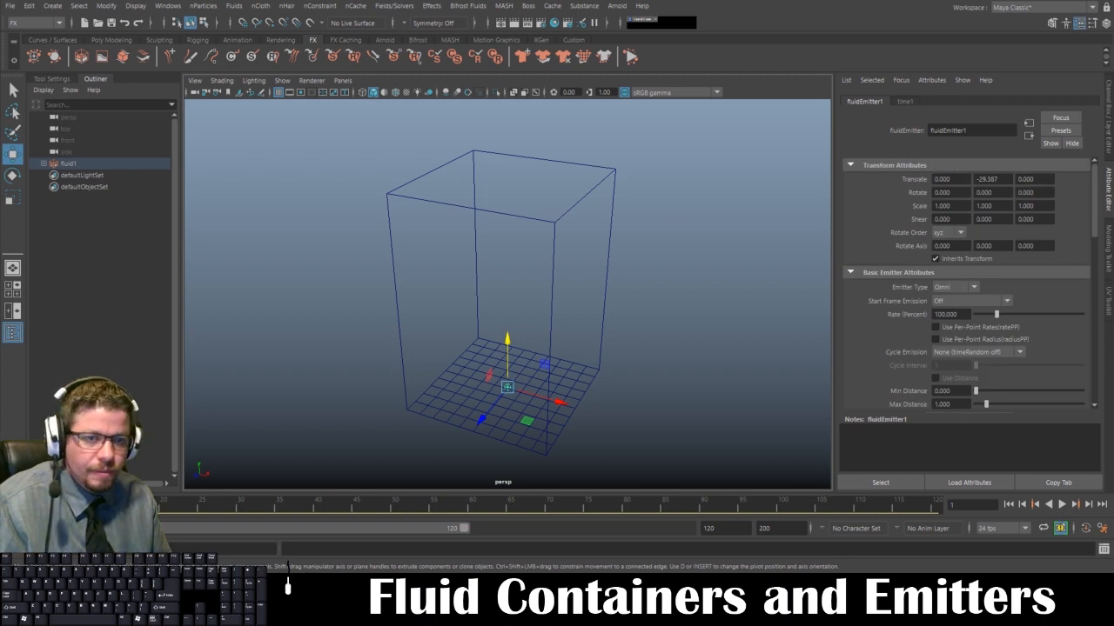
{"action": "mouse_move", "coordinate": [605, 257]}
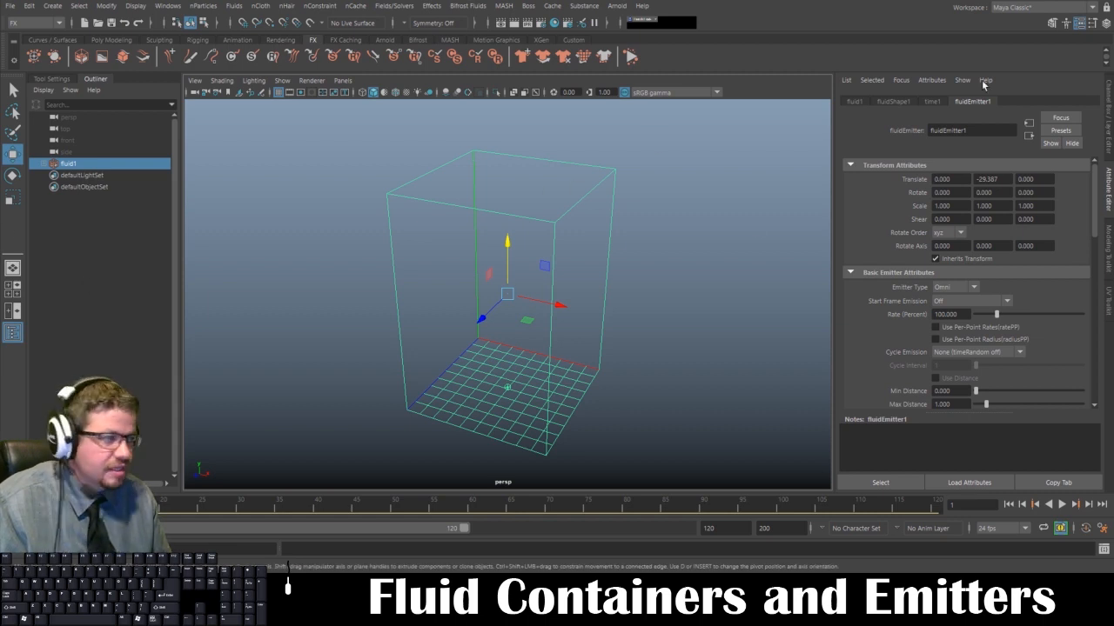
{"action": "mouse_move", "coordinate": [940, 164]}
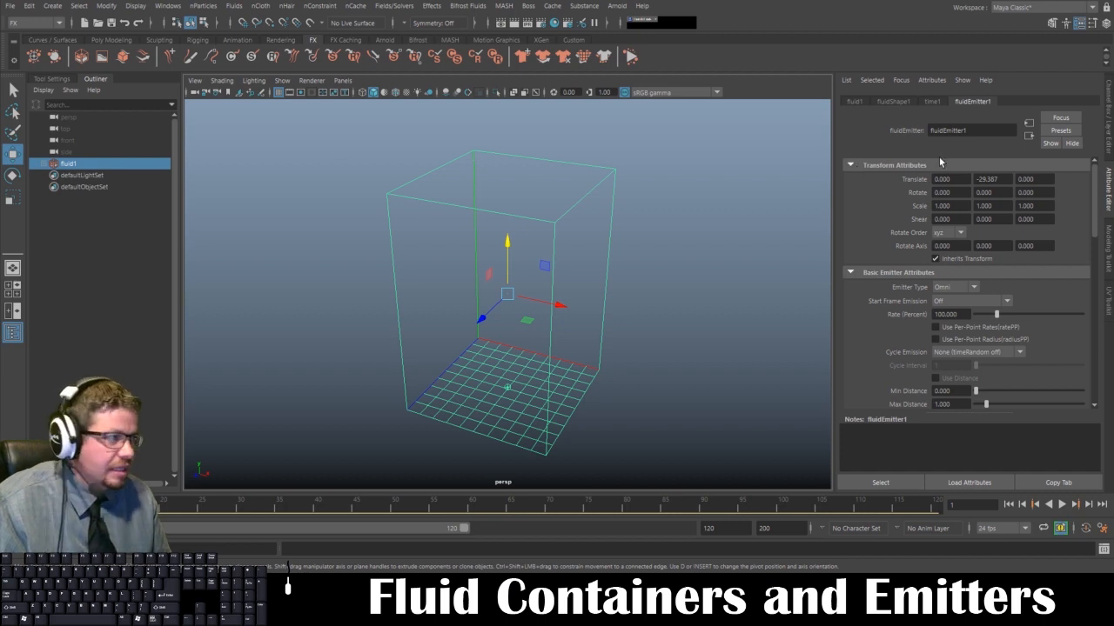
{"action": "mouse_move", "coordinate": [920, 282]}
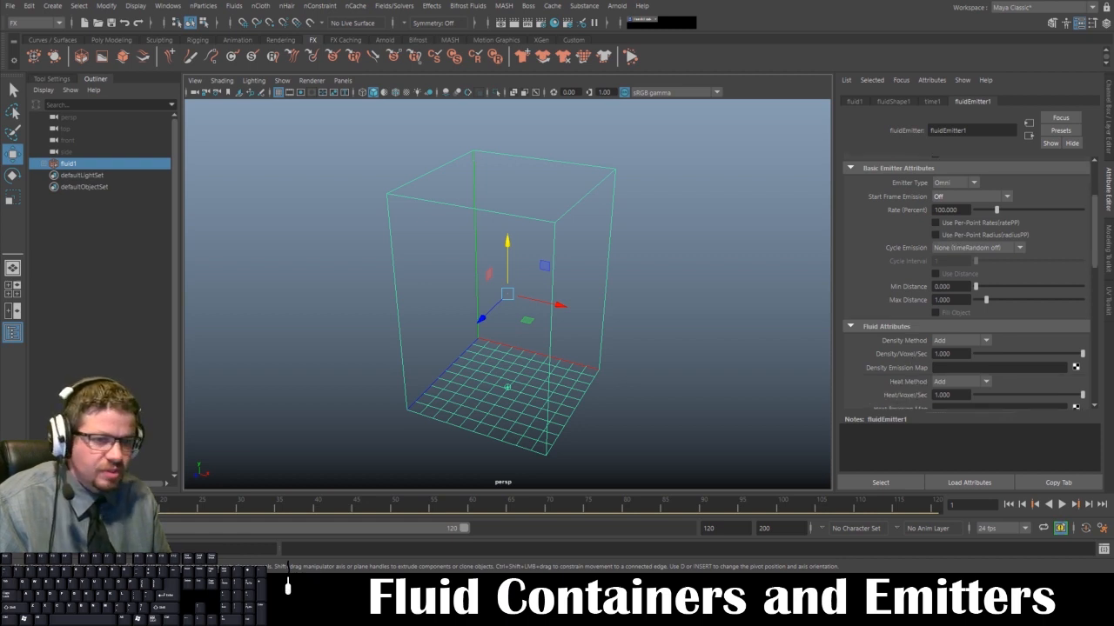
Adjust the emitter's density emission value under Fluid Attributes
{"action": "left_click", "coordinate": [948, 353]}
{"action": "type", "text": "5.000"}
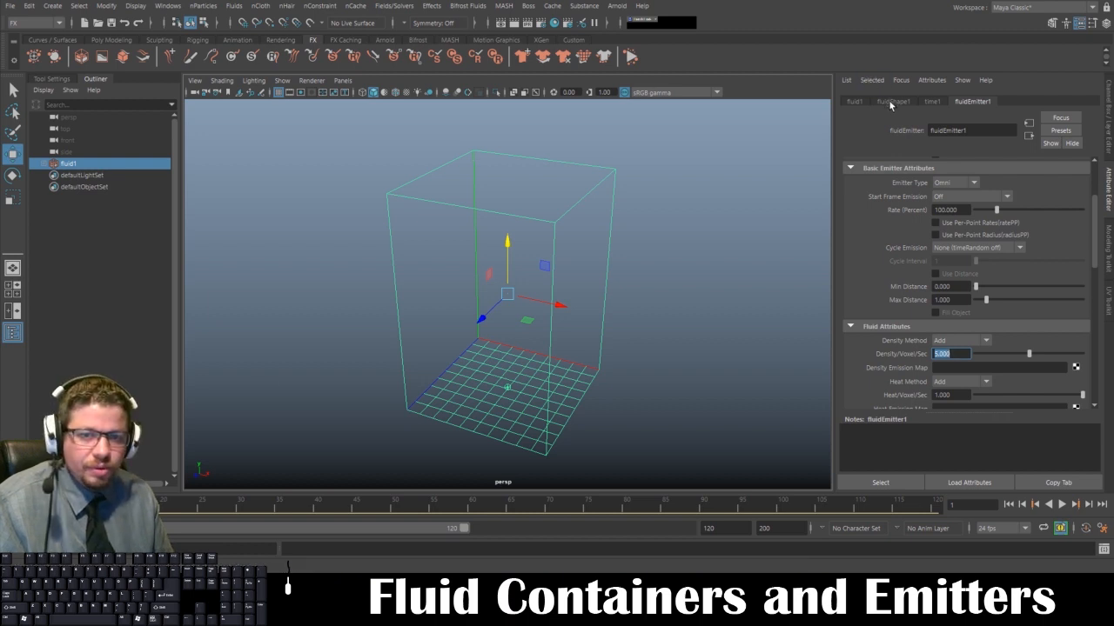
Uncheck Keep Voxels Square and set the container Resolution to 40 per axis, then deselect
{"action": "left_click", "coordinate": [893, 101]}
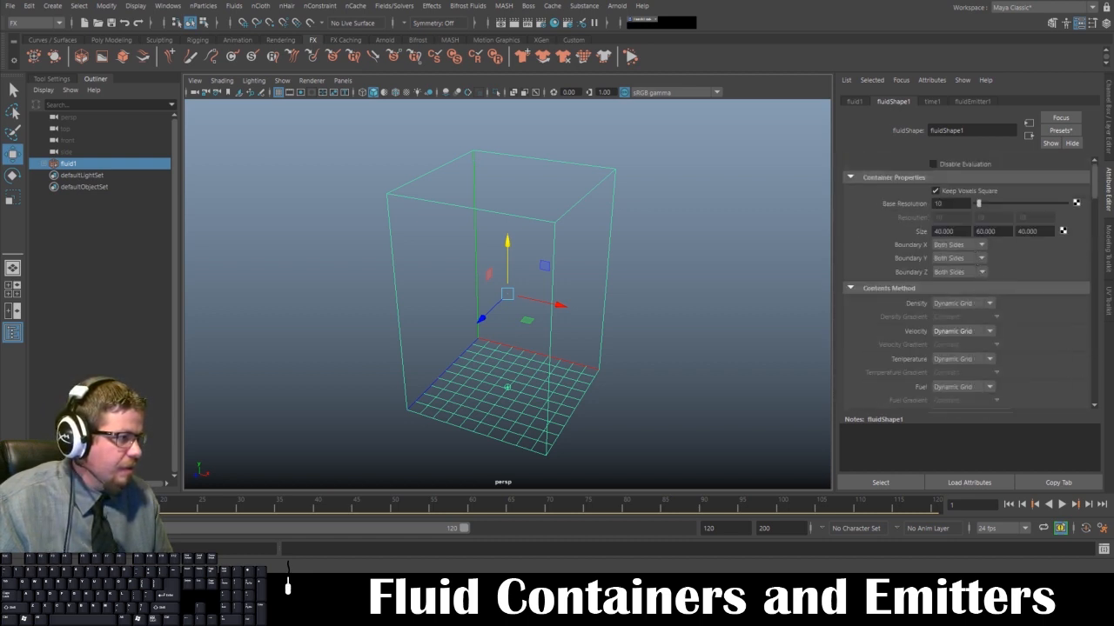
{"action": "left_click", "coordinate": [936, 190]}
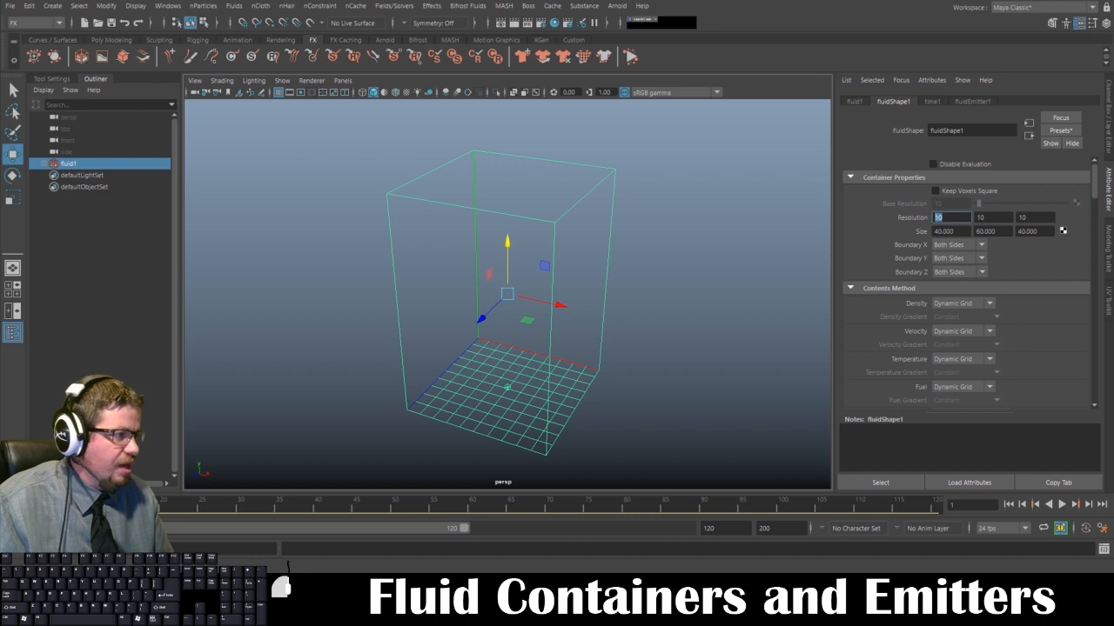
{"action": "mouse_move", "coordinate": [948, 212]}
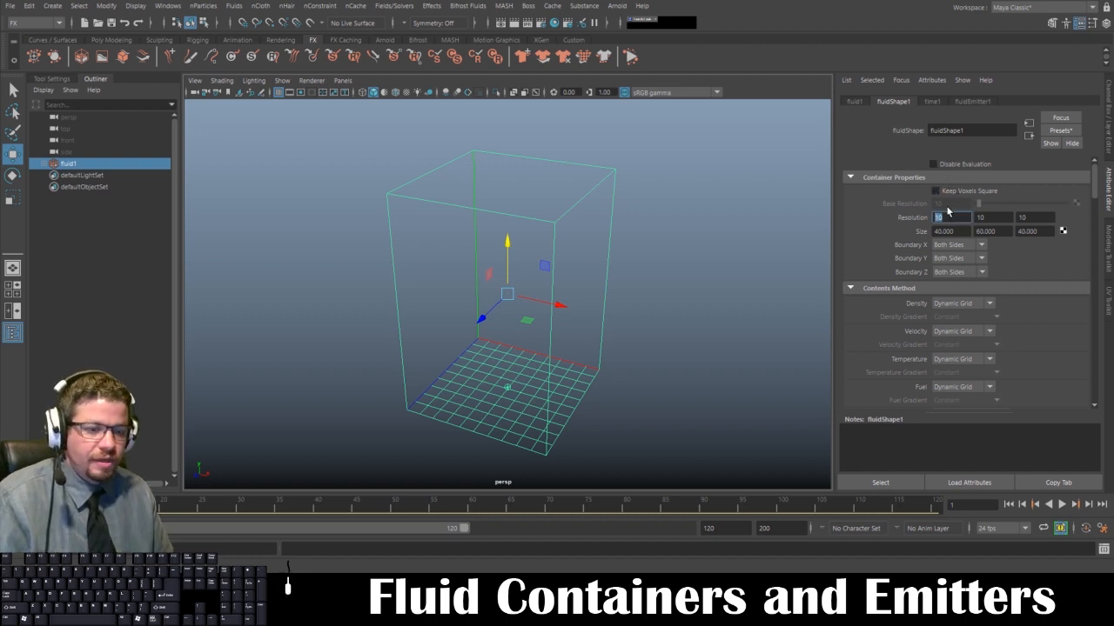
{"action": "type", "text": "40"}
{"action": "left_click", "coordinate": [1035, 217]}
{"action": "type", "text": "20"}
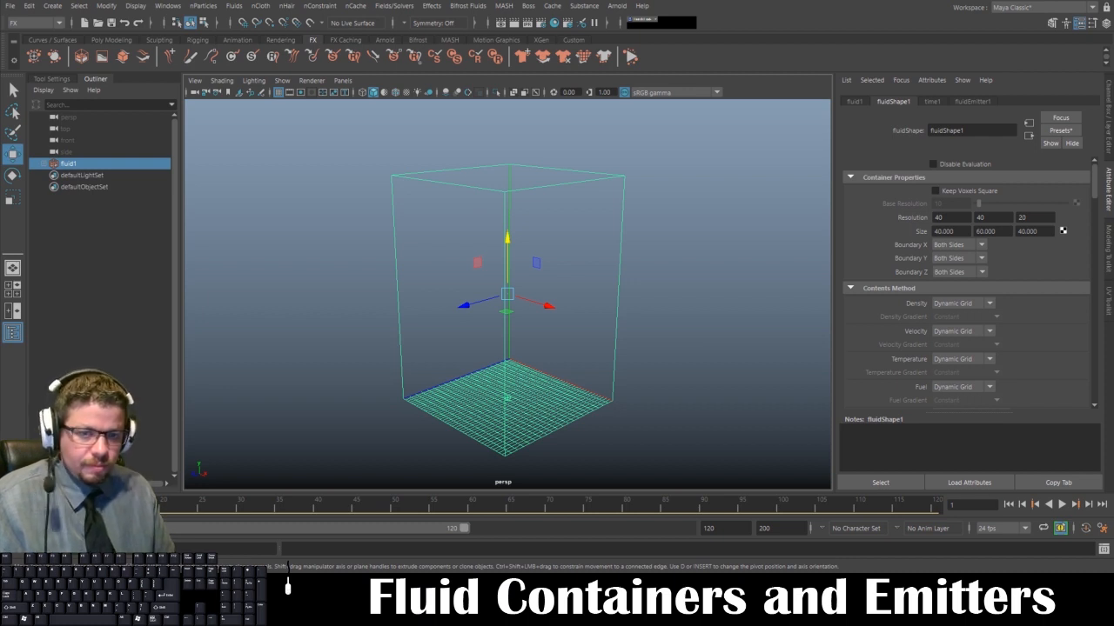
{"action": "left_click", "coordinate": [665, 400]}
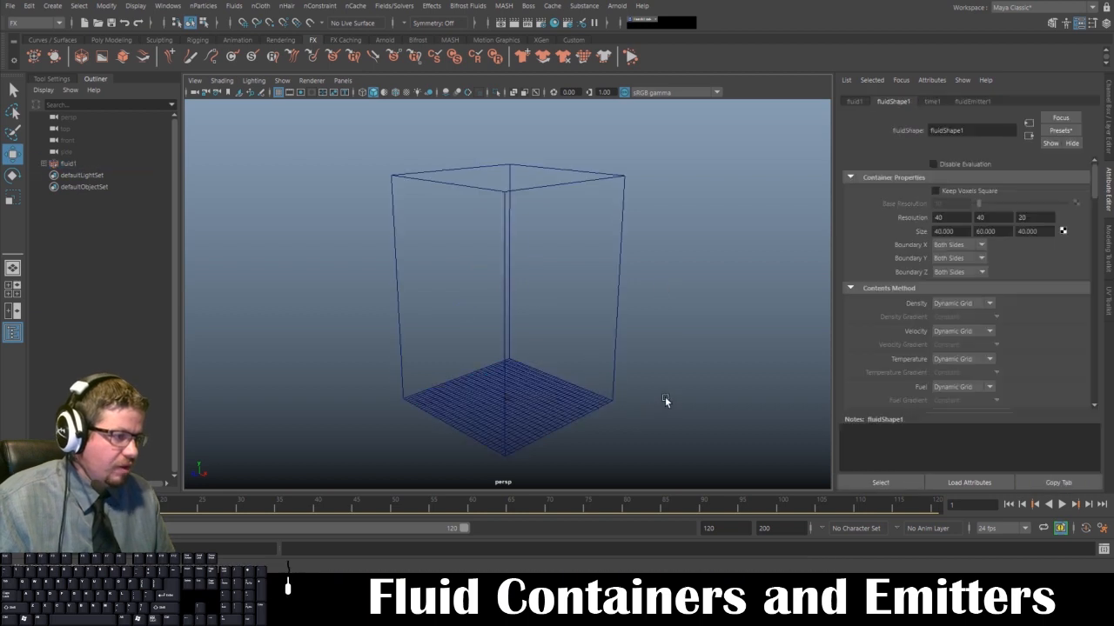
Play the simulation twice so the gray smoke plume rises, then rewind to the empty first frame
{"action": "left_click", "coordinate": [1062, 505]}
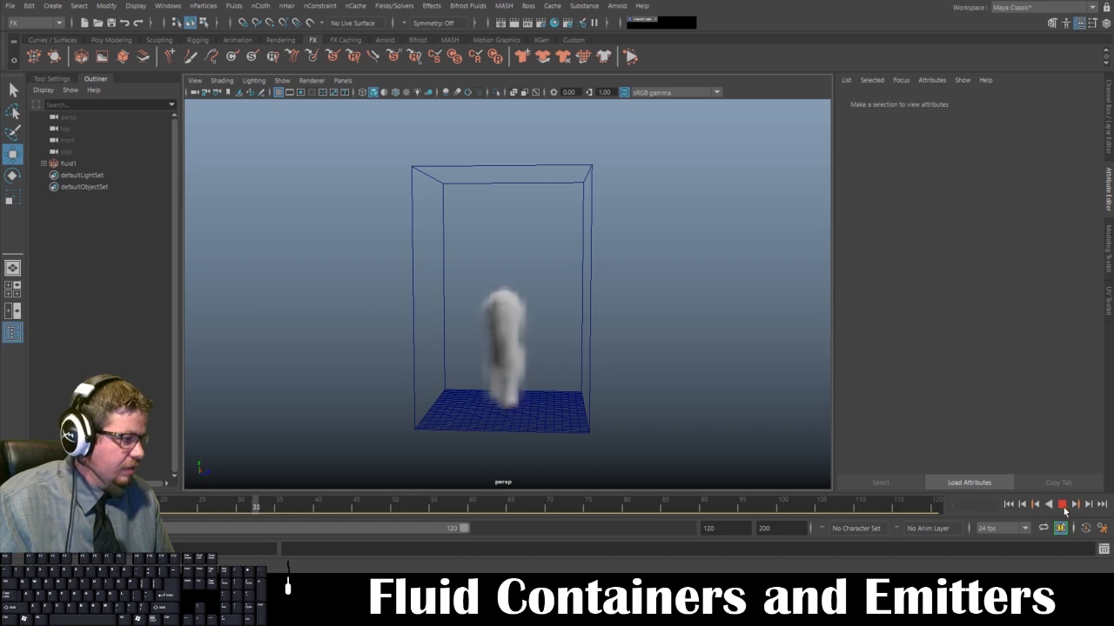
{"action": "left_click", "coordinate": [1061, 504]}
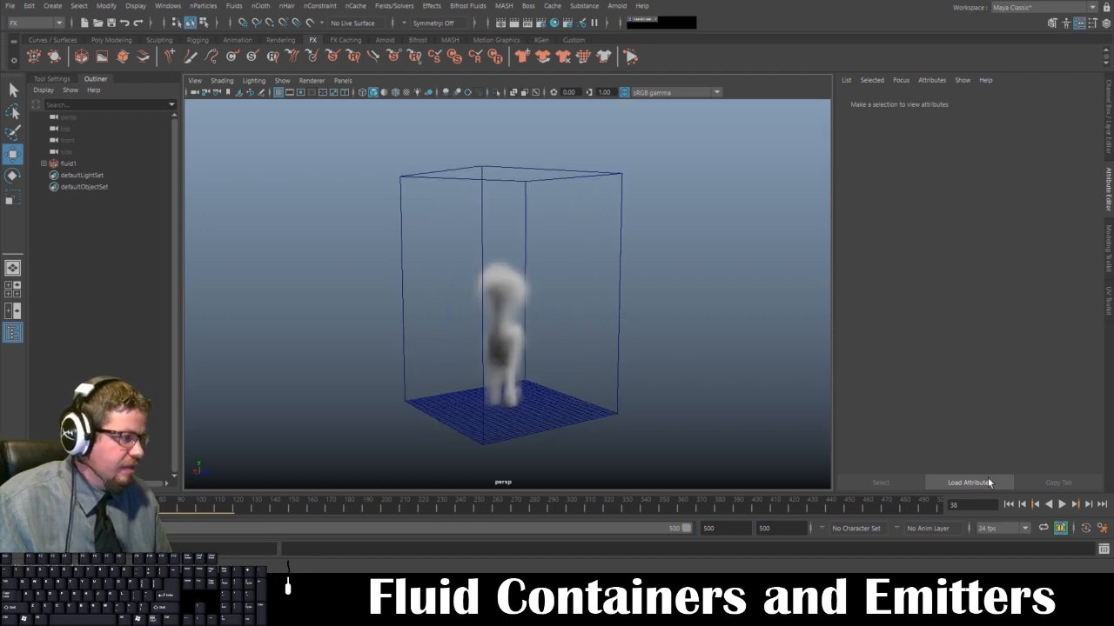
{"action": "left_click", "coordinate": [1047, 504]}
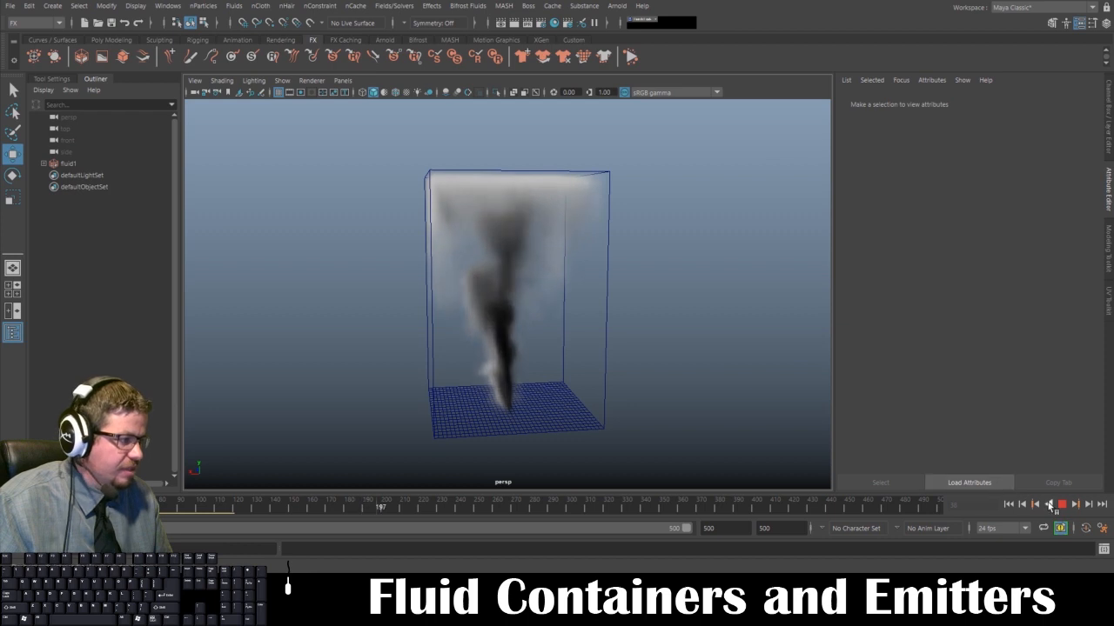
{"action": "left_click", "coordinate": [1047, 505]}
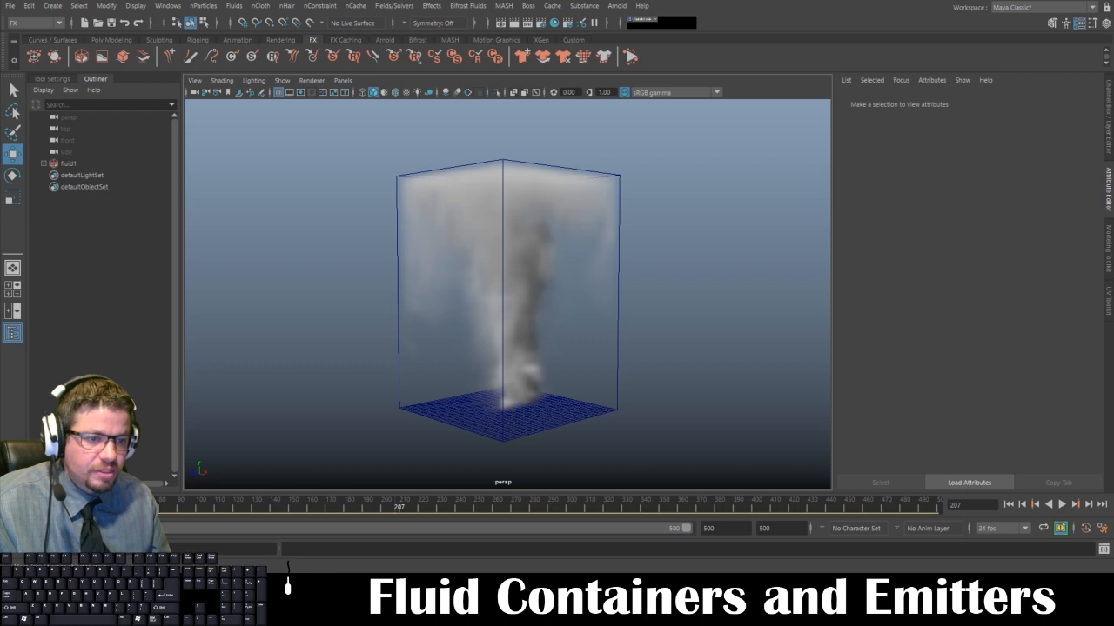
{"action": "mouse_move", "coordinate": [366, 322]}
{"action": "type", "text": "1000"}
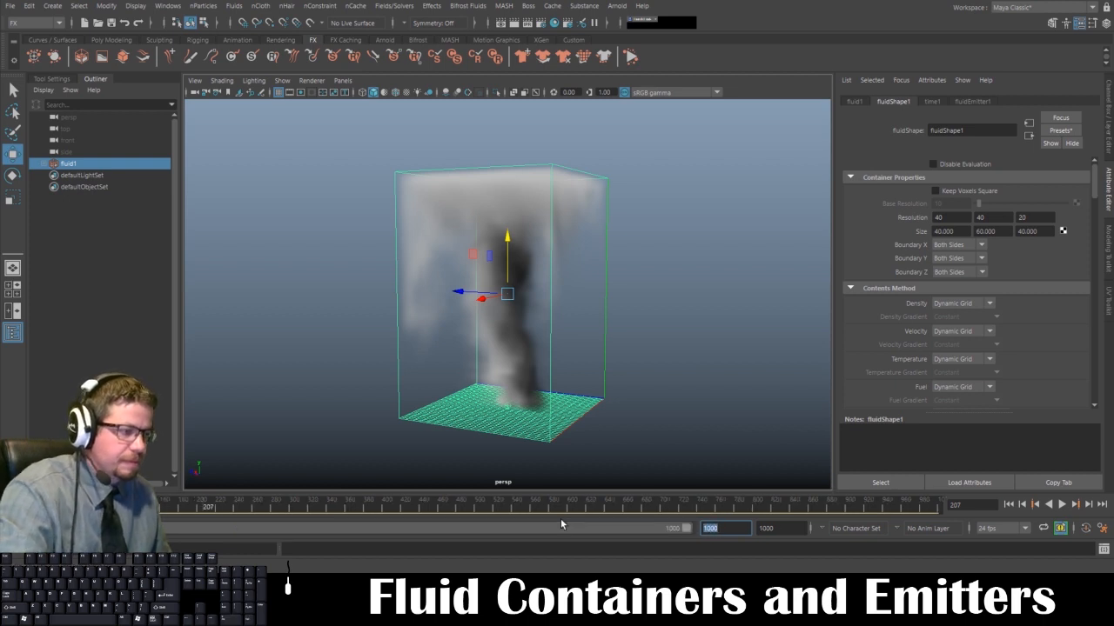
{"action": "left_click", "coordinate": [1061, 504]}
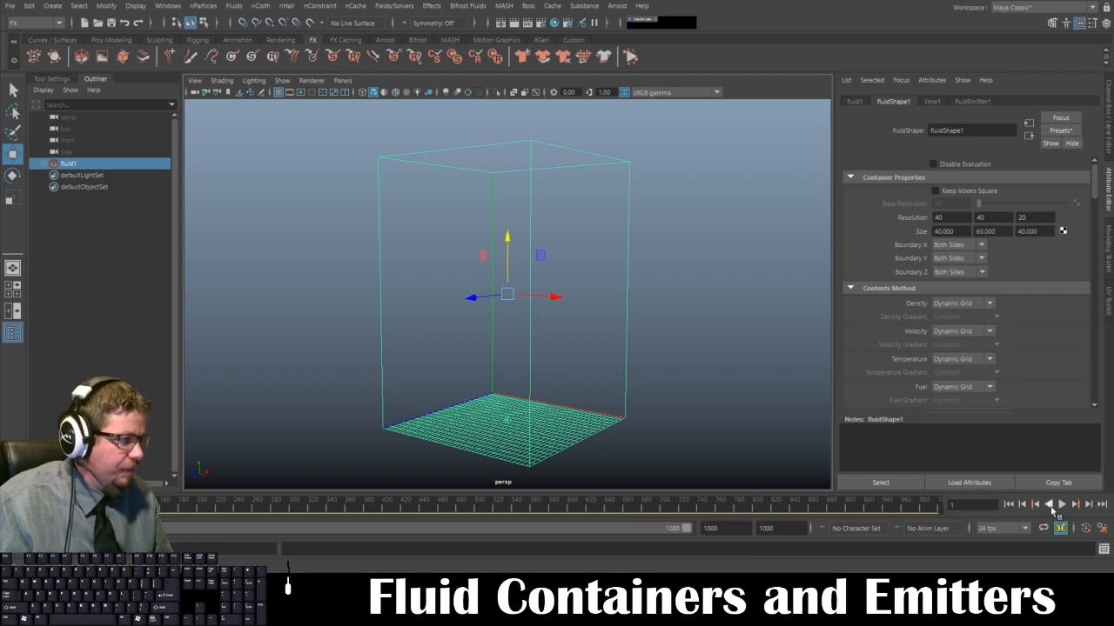
View the rising smoke in the four-view layout, return to single perspective and replay from frame one
{"action": "left_click", "coordinate": [1061, 505]}
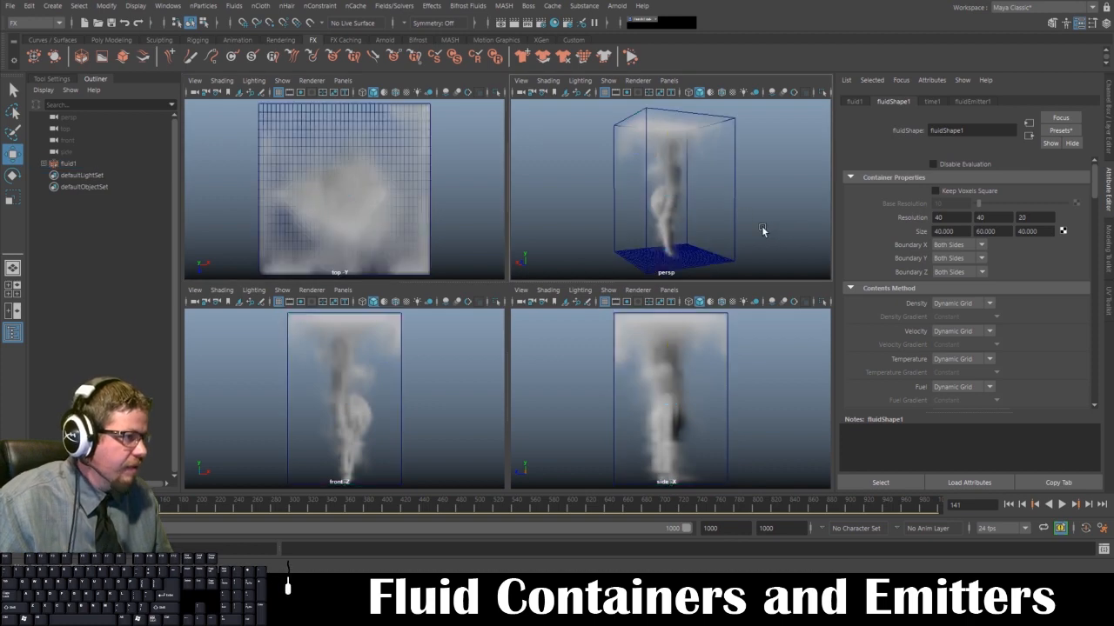
{"action": "left_click", "coordinate": [68, 164]}
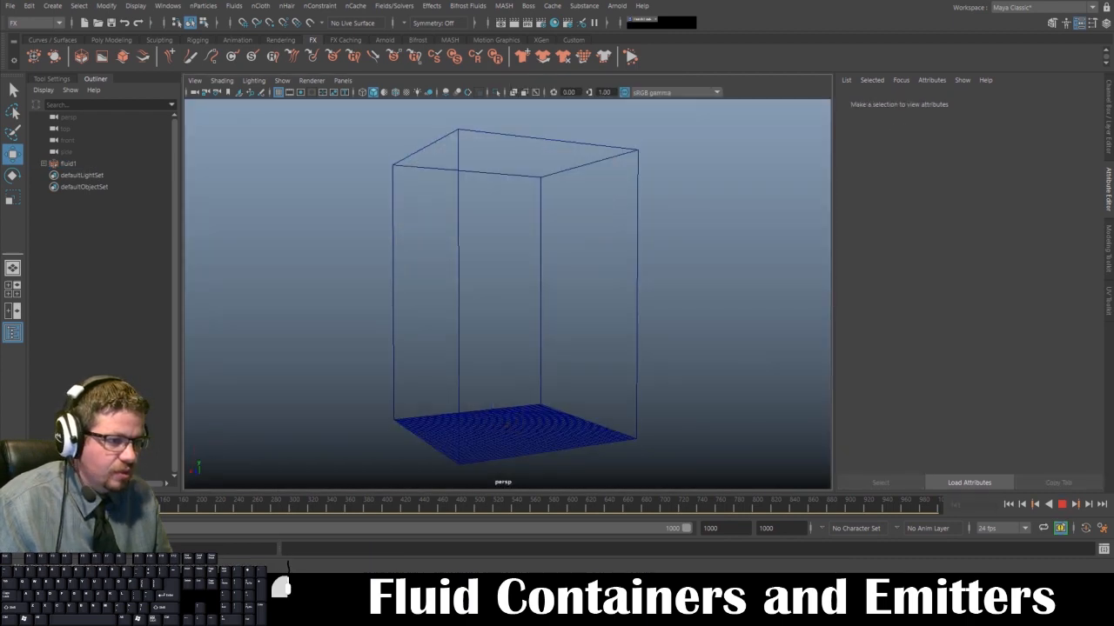
{"action": "left_click", "coordinate": [1047, 505]}
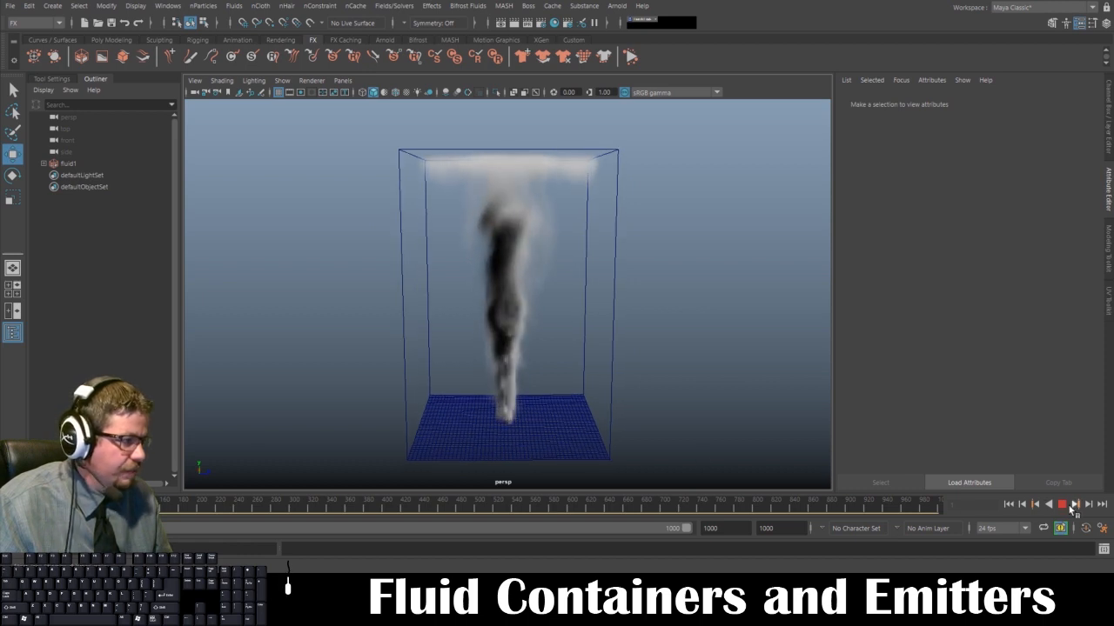
{"action": "left_click", "coordinate": [1062, 505]}
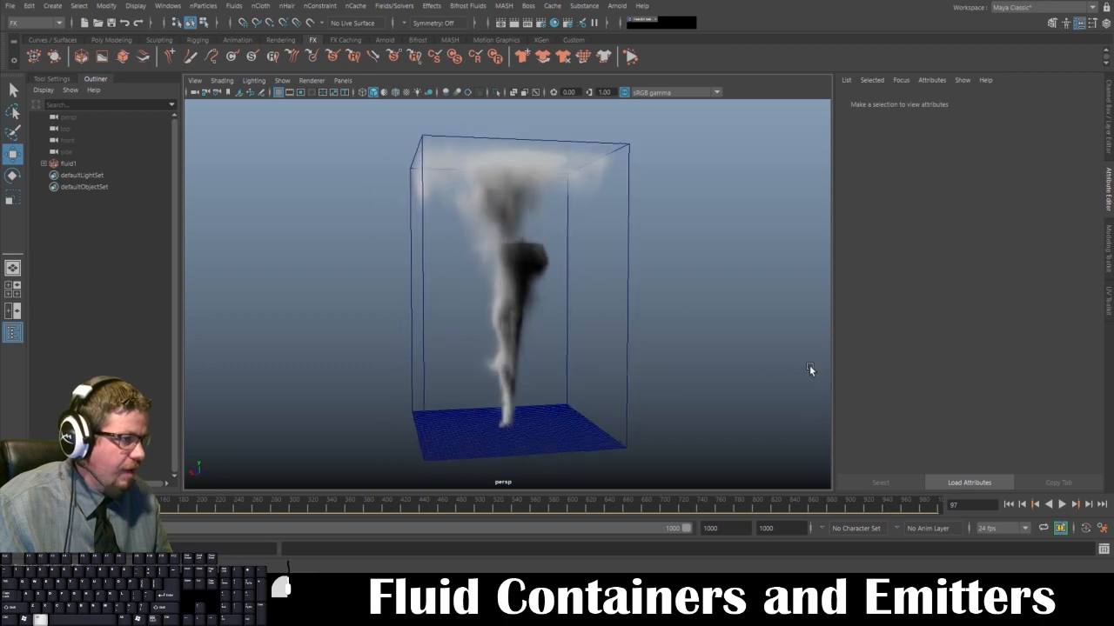
{"action": "left_click", "coordinate": [1063, 505]}
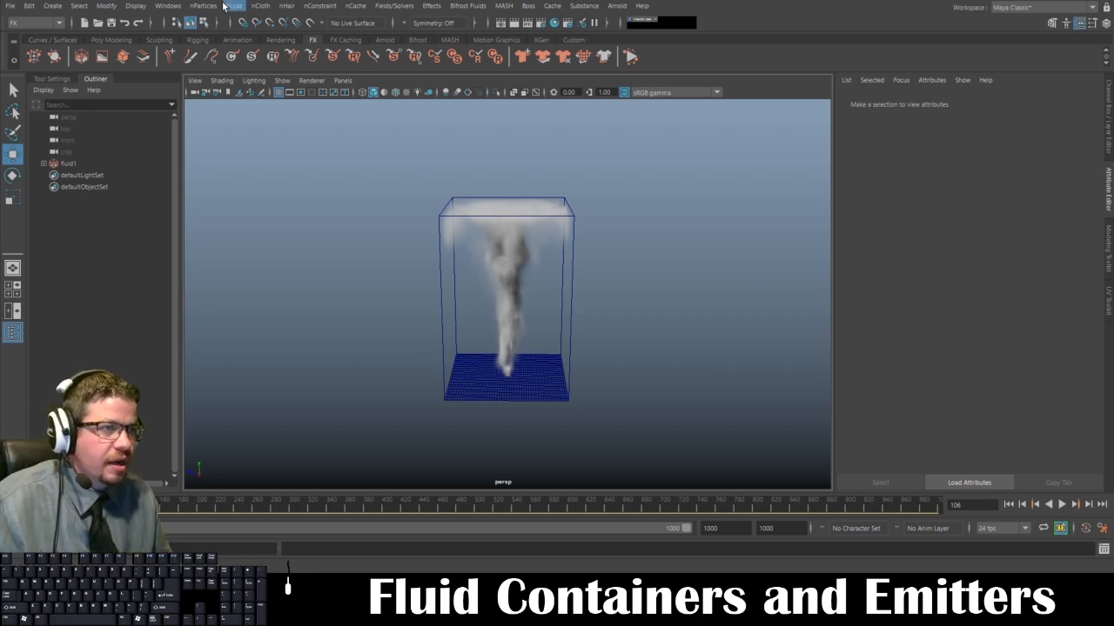
{"action": "left_click", "coordinate": [233, 7]}
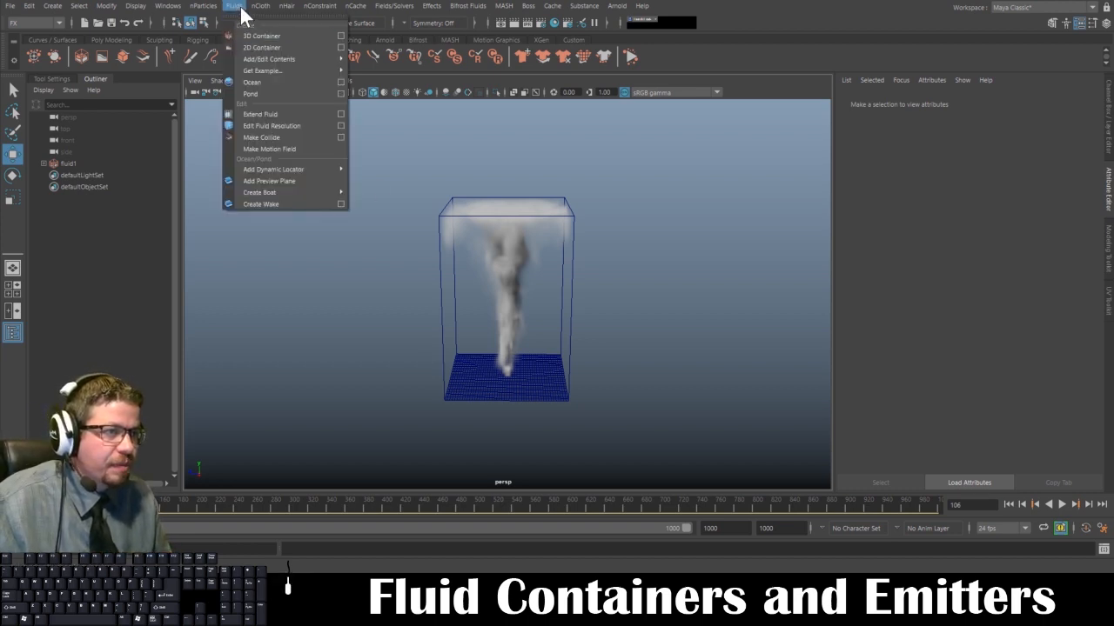
{"action": "left_click", "coordinate": [233, 7]}
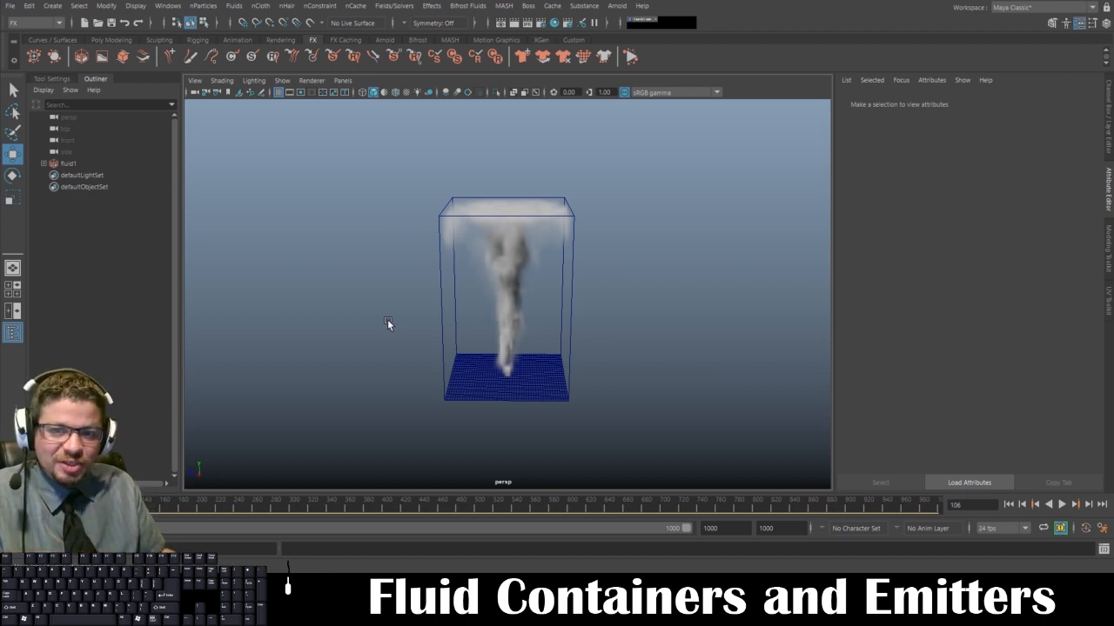
{"action": "mouse_move", "coordinate": [574, 306]}
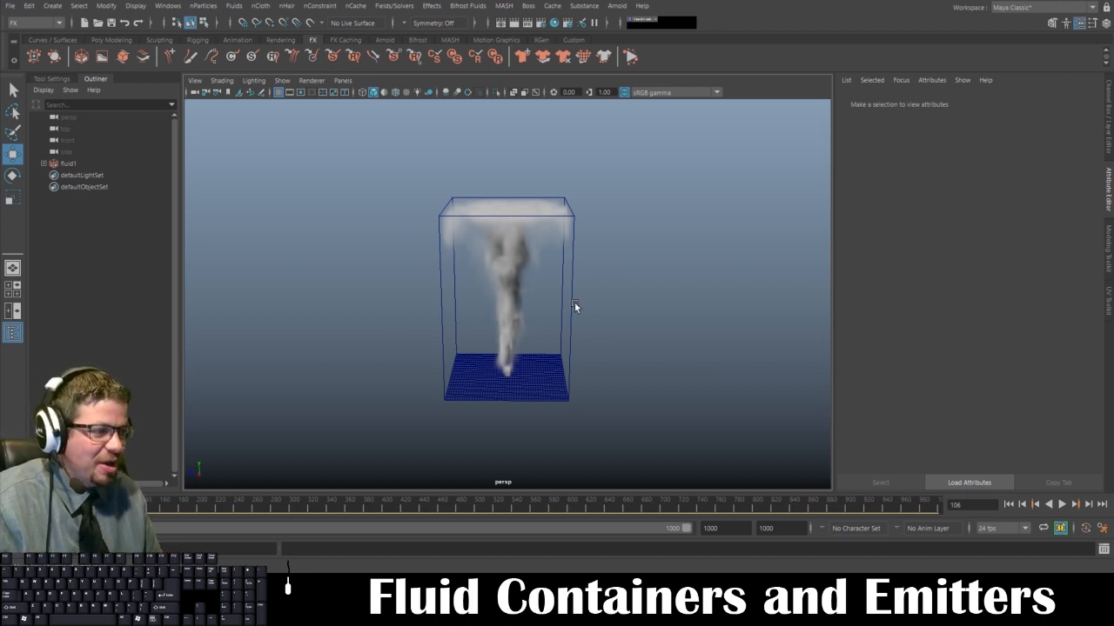
{"action": "mouse_move", "coordinate": [595, 303]}
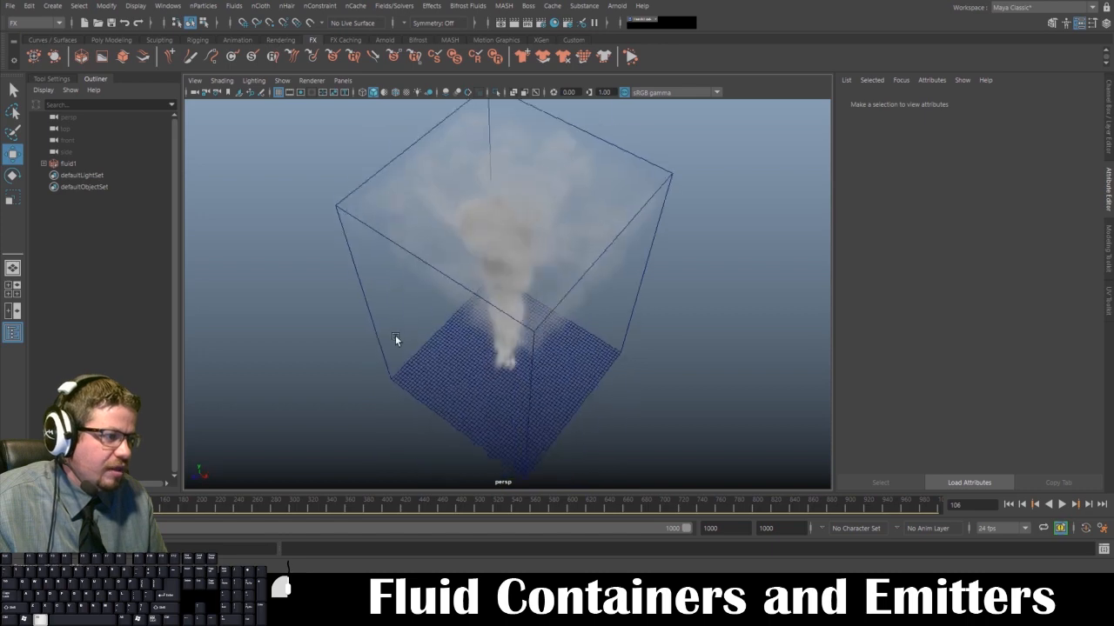
Tint the fluid's Shading colour ramp green, then restore it to gray
{"action": "left_click", "coordinate": [68, 164]}
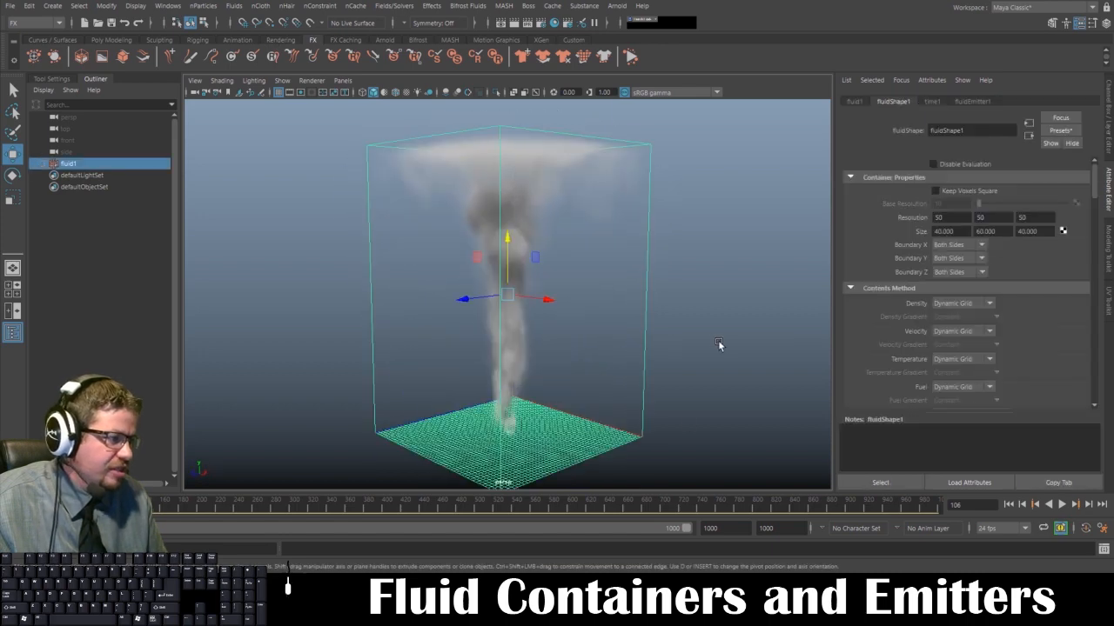
{"action": "scroll", "scroll_direction": "down", "scroll_amount": 3}
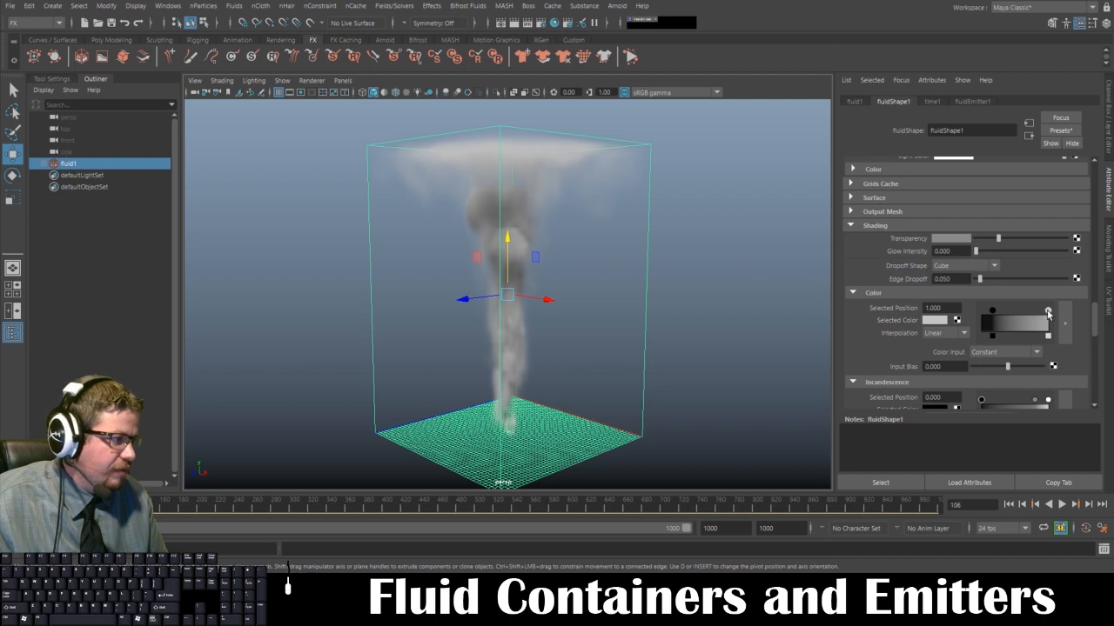
{"action": "left_click", "coordinate": [1048, 313]}
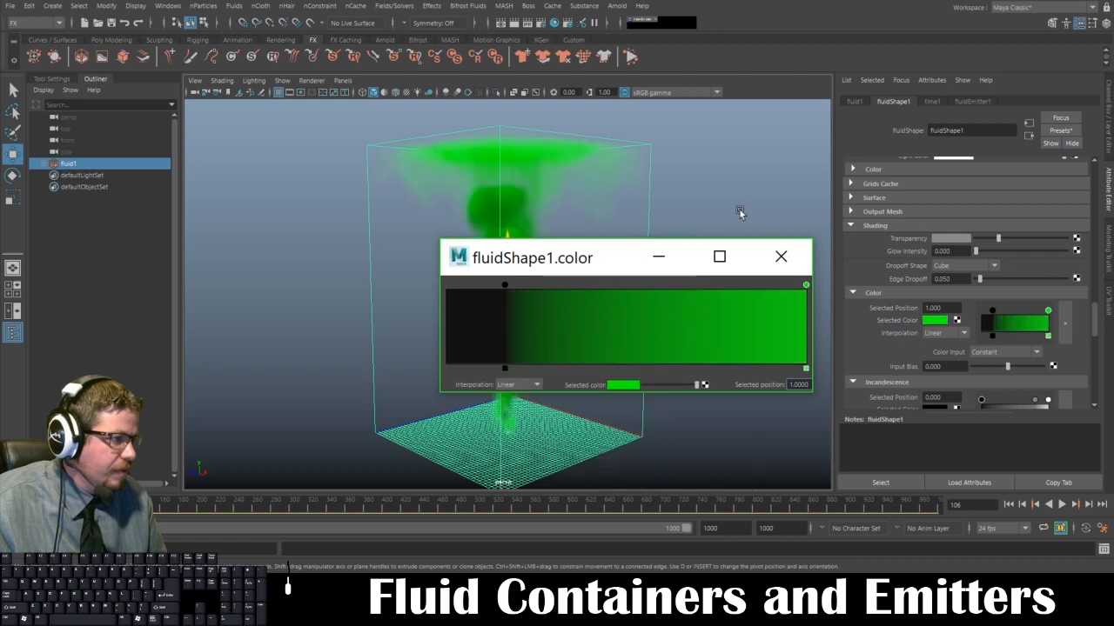
{"action": "left_click", "coordinate": [780, 255]}
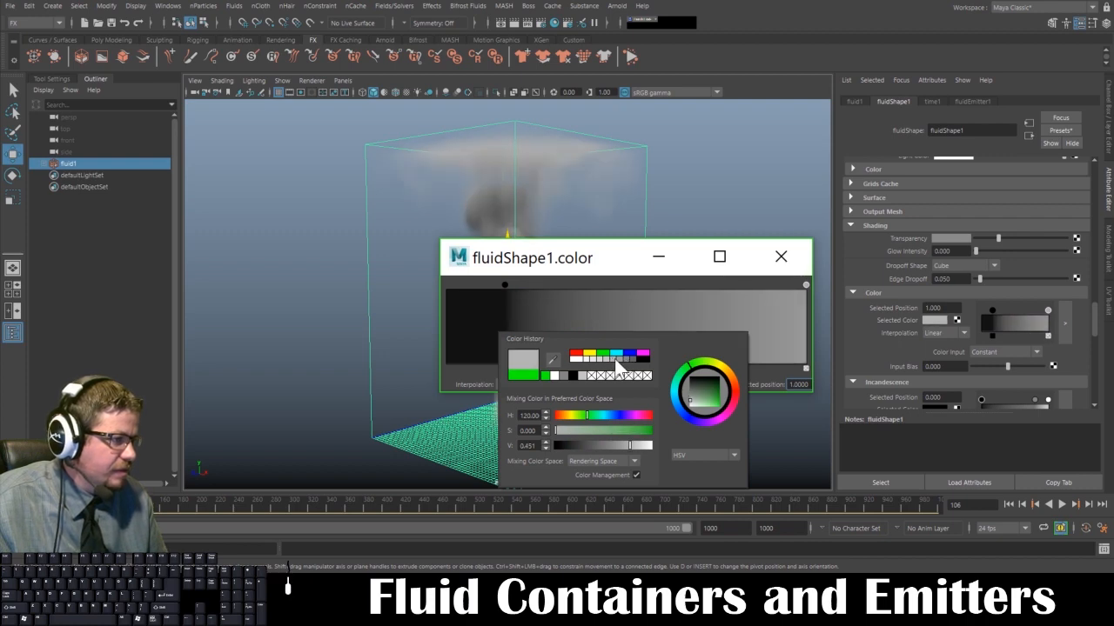
{"action": "left_click", "coordinate": [780, 258]}
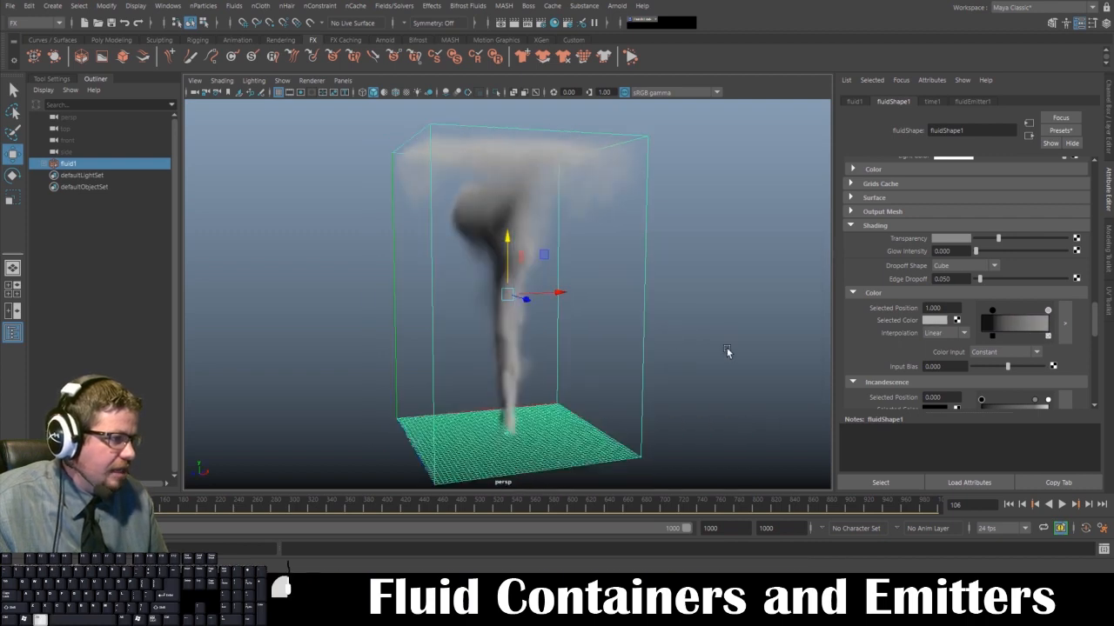